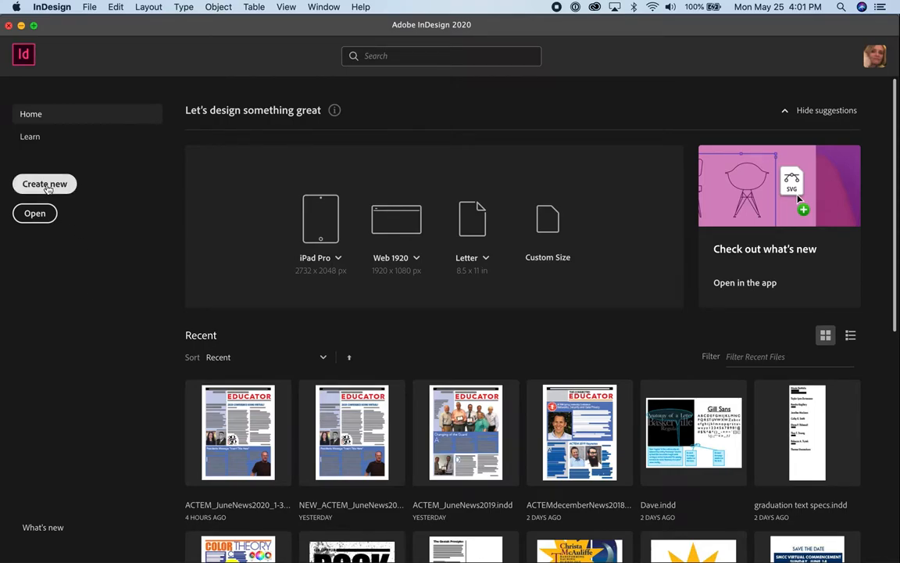
Step: Start creating a new document from the Home screen
click(44, 184)
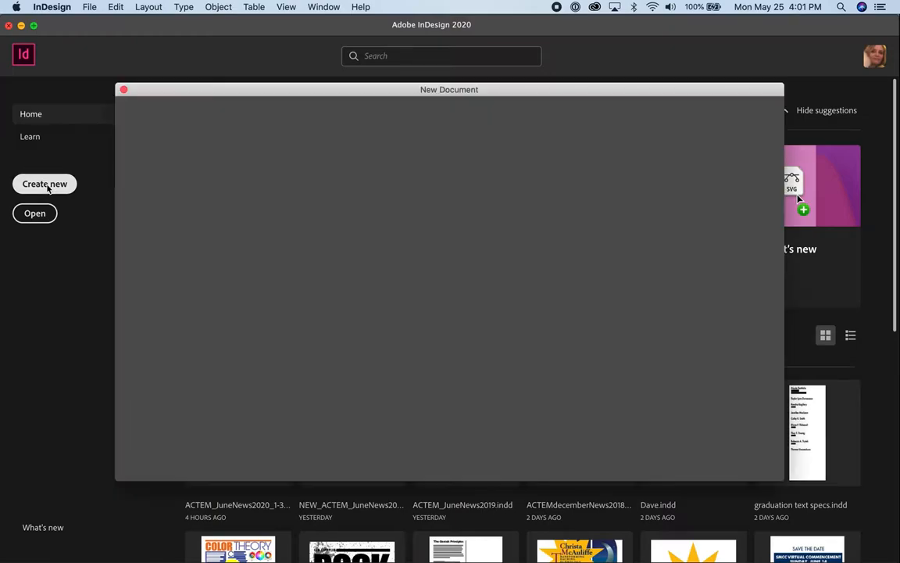
Step: Name the new document NewsletterRG
click(44, 184)
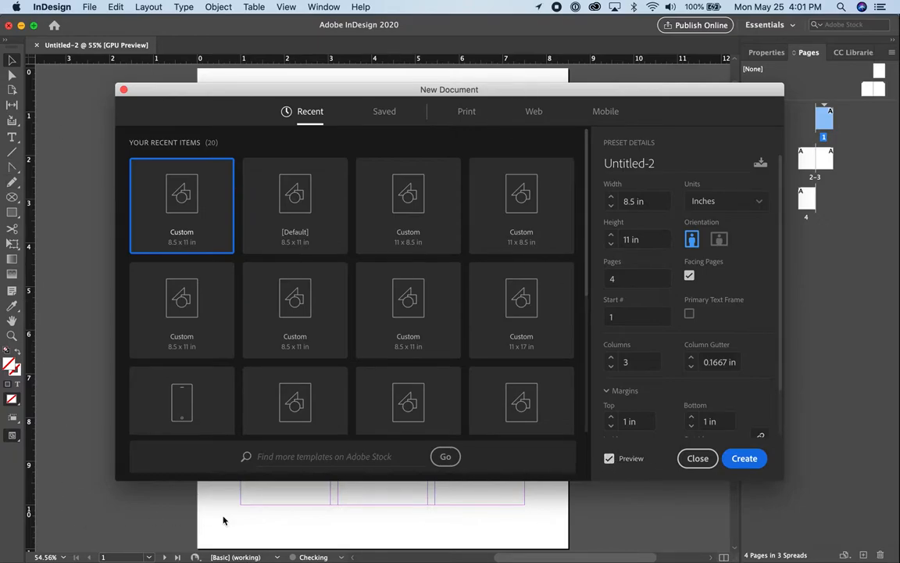
mouse_move(481, 532)
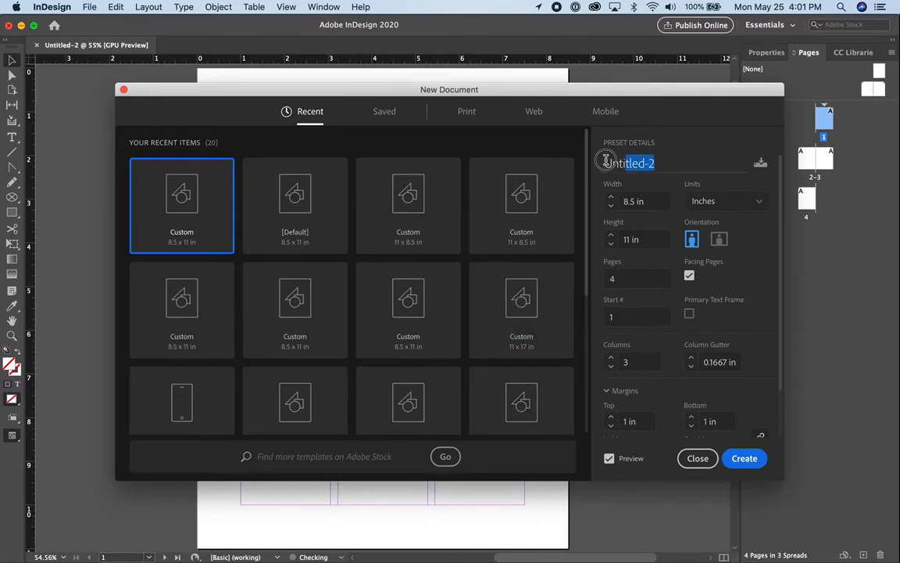
text(Newsletter)
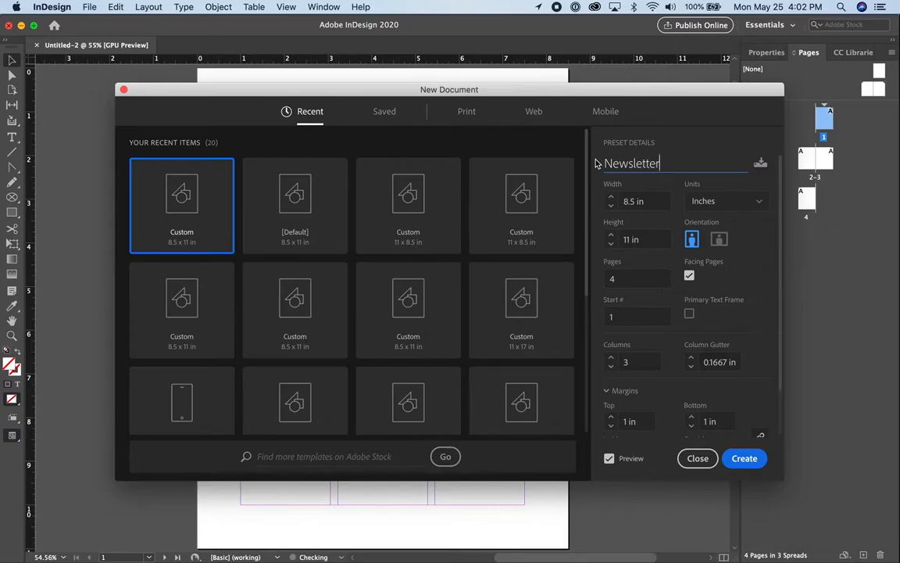
text(RG)
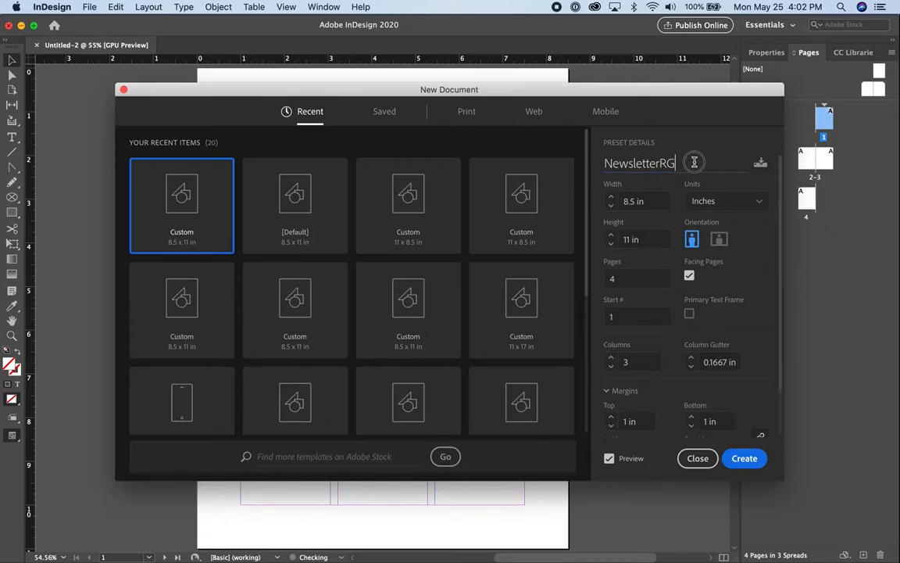
double_click(640, 162)
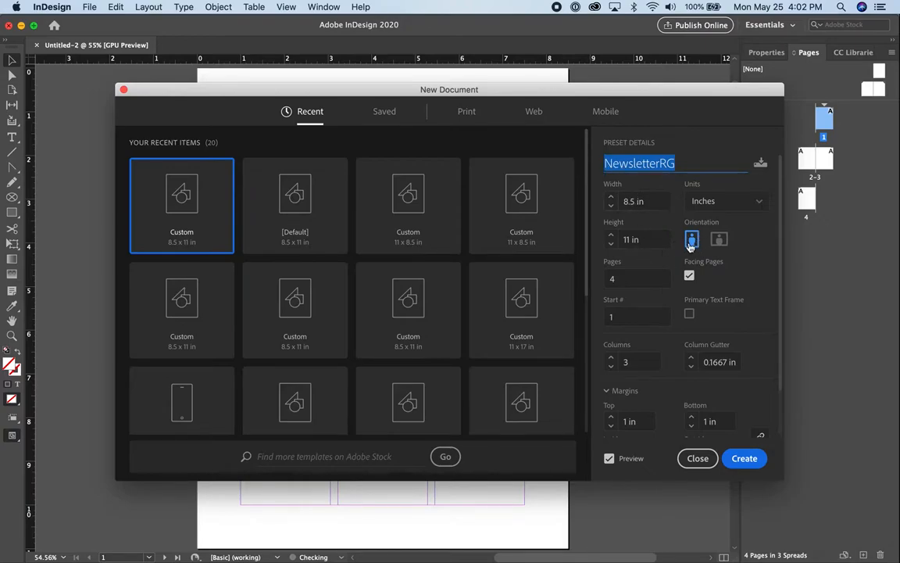
Step: Set 4 pages with facing pages and 3 columns
click(638, 278)
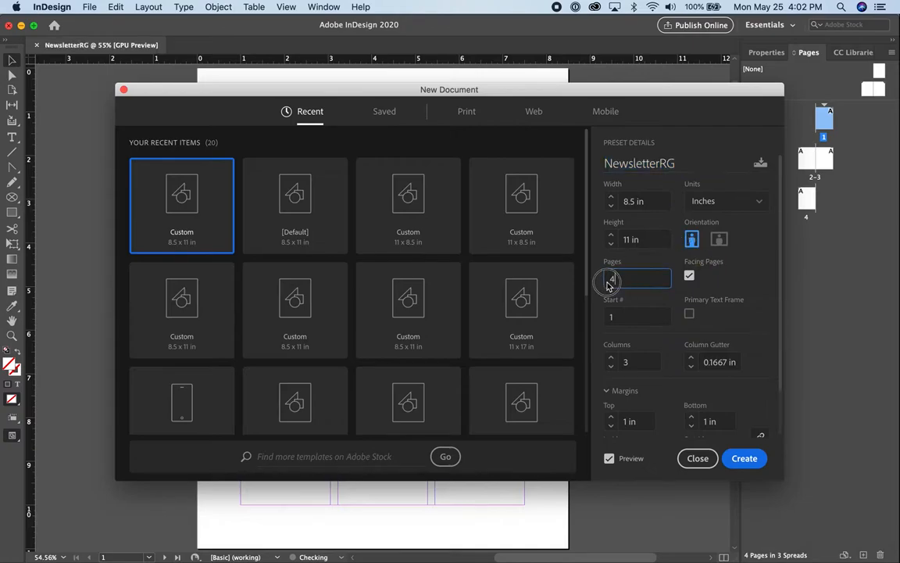
click(637, 278)
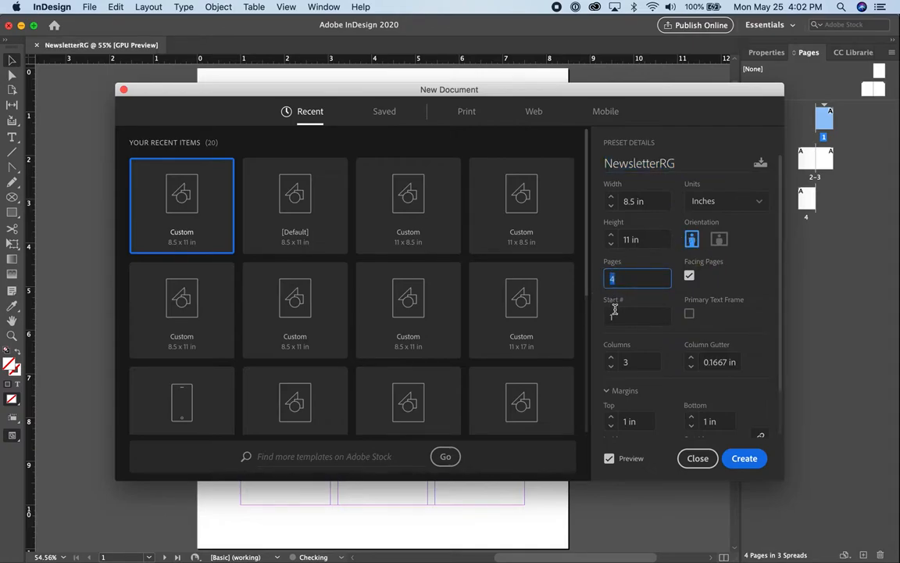
click(638, 314)
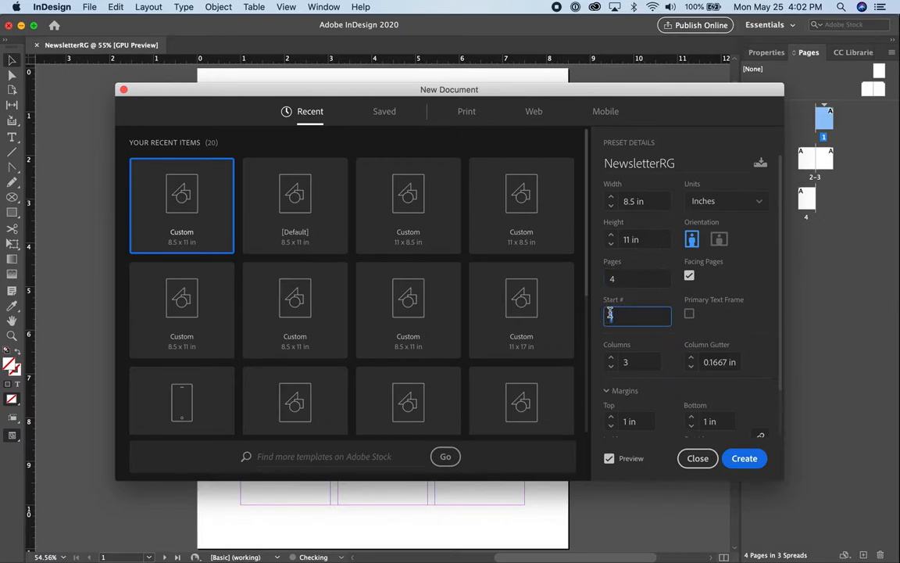
click(633, 361)
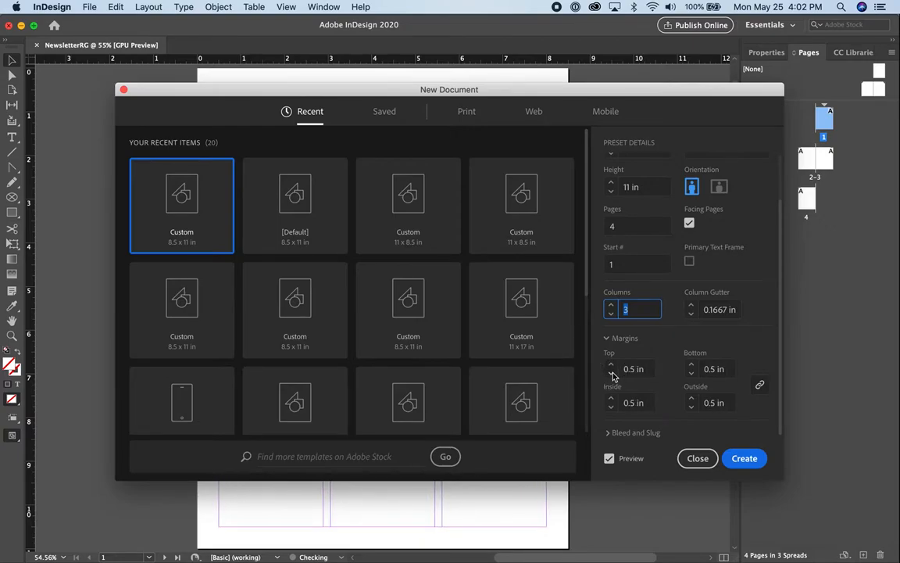
mouse_move(759, 386)
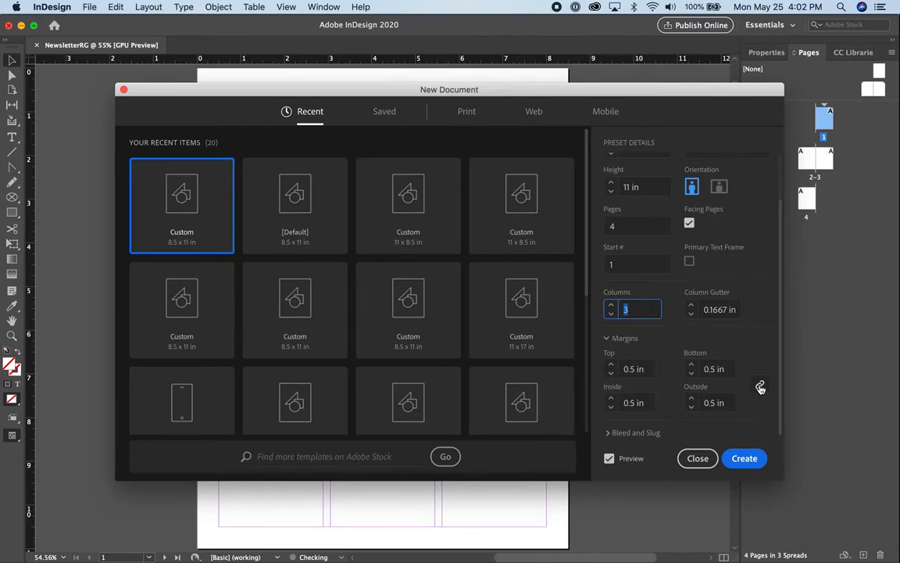
mouse_move(760, 387)
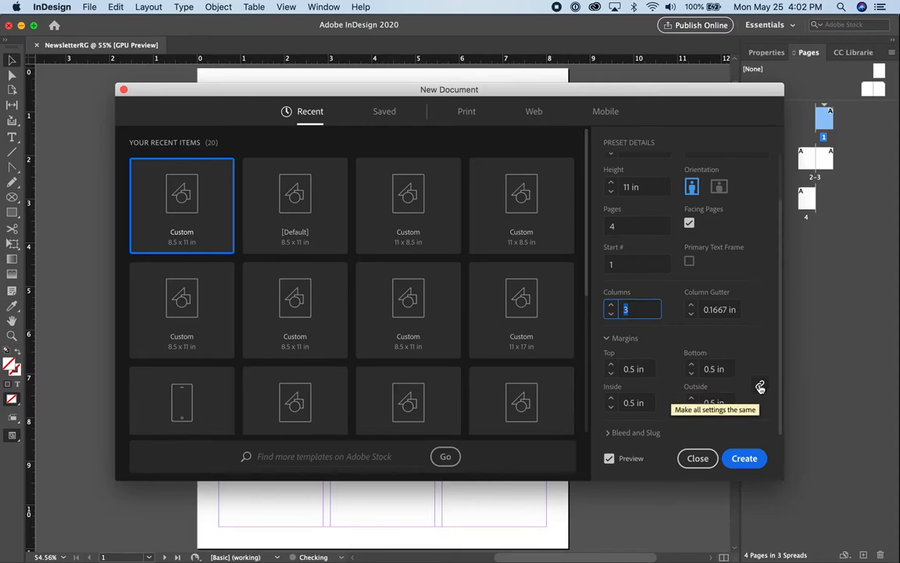
mouse_move(722, 379)
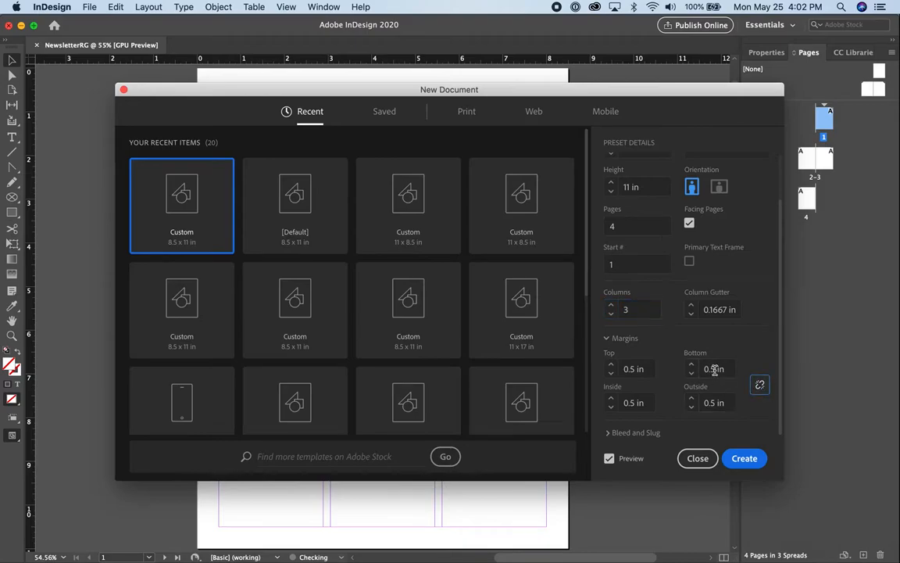
Step: Keep half-inch margins with an unlinked one-inch bottom margin and create the document
click(711, 369)
text(1)
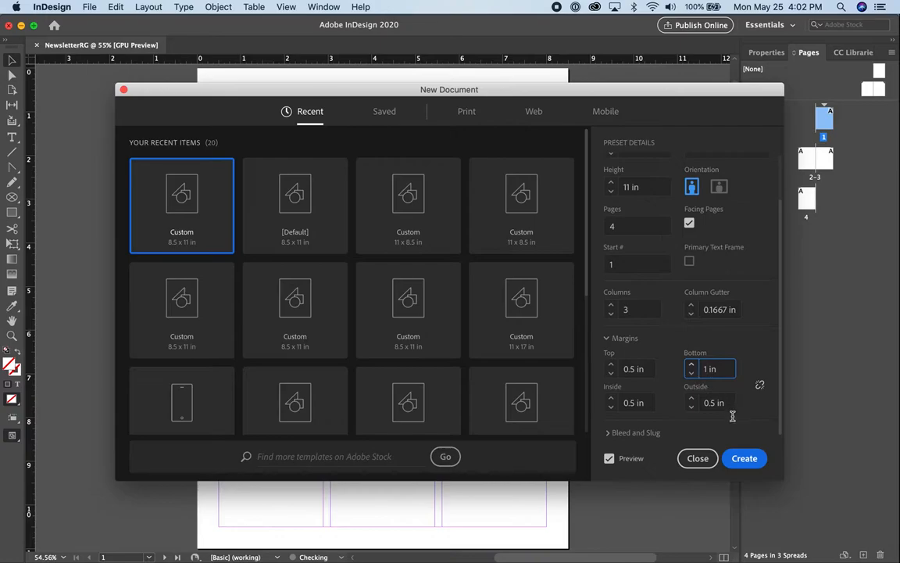
click(744, 458)
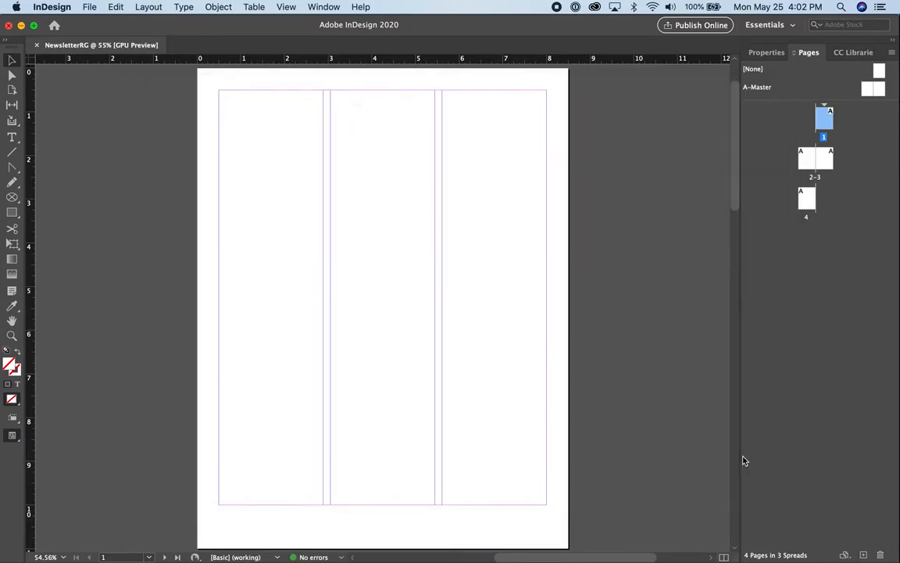
mouse_move(615, 139)
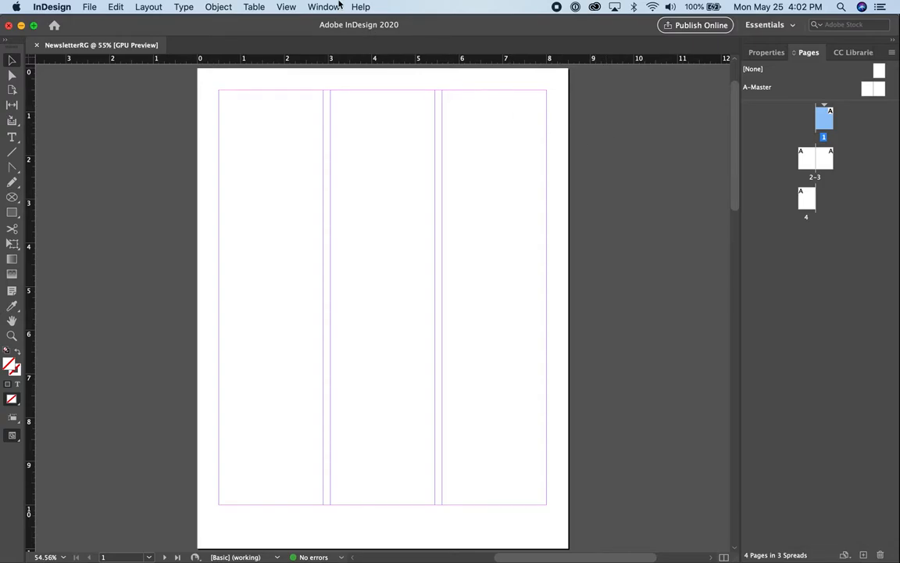
Step: Show the Properties panel for the new NewsletterRG document via the Window menu
click(323, 6)
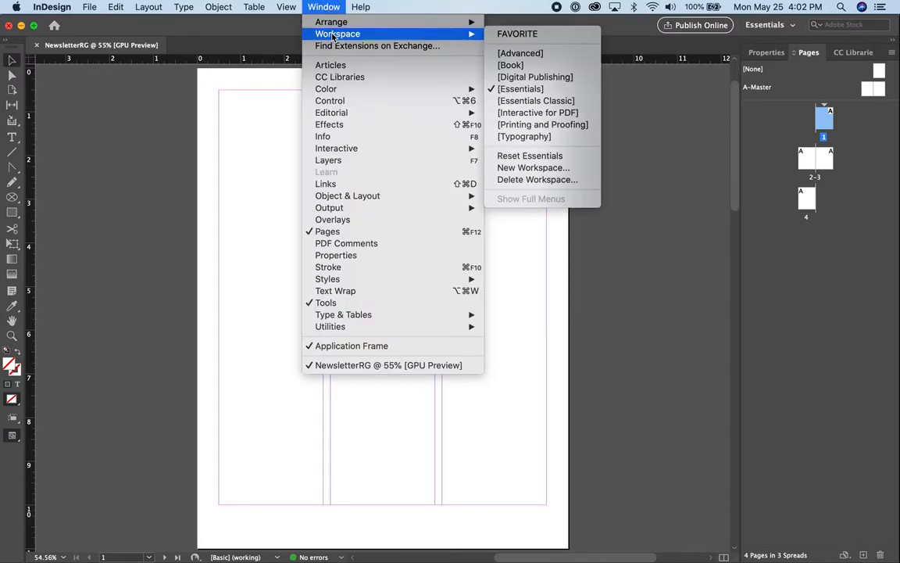
mouse_move(520, 88)
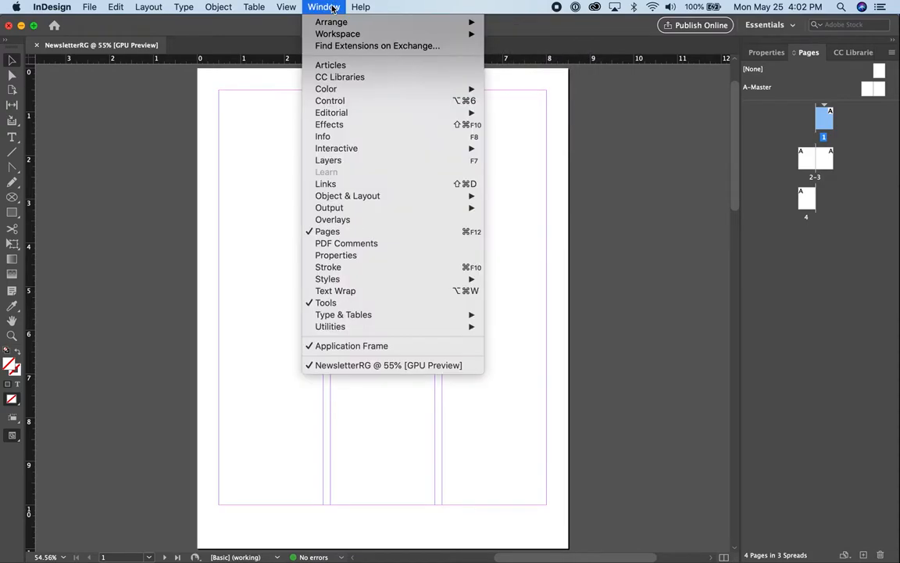
mouse_move(338, 35)
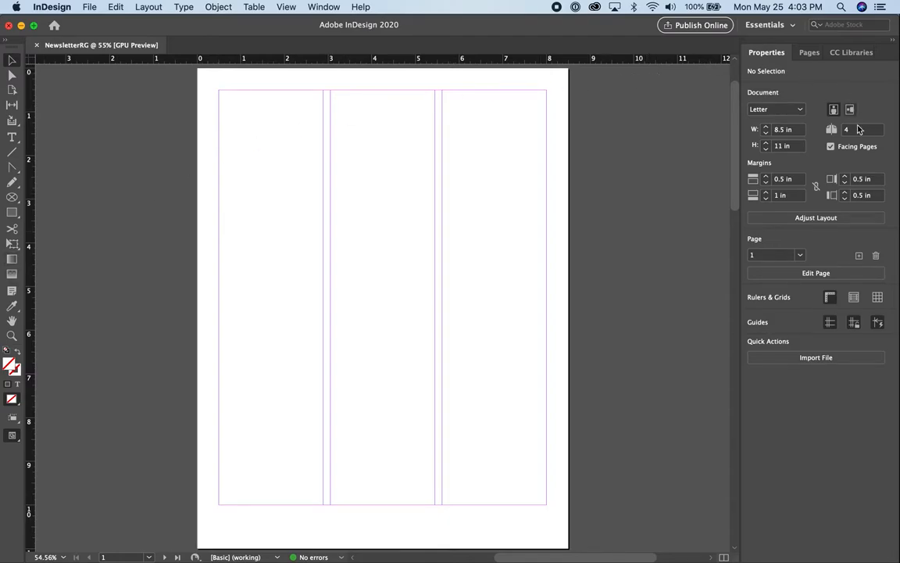
mouse_move(879, 178)
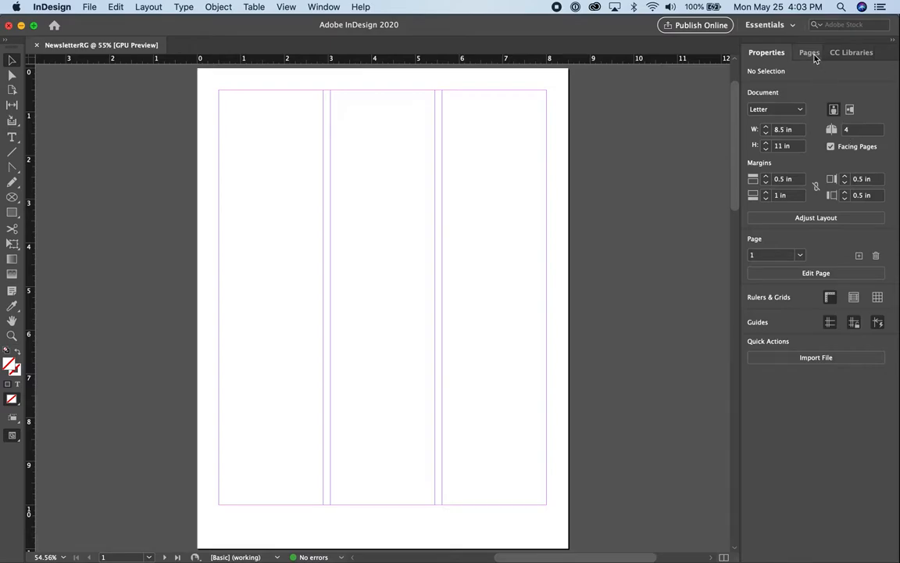
Step: Browse the Pages panel spreads and return to page 1 of the newsletter
click(810, 53)
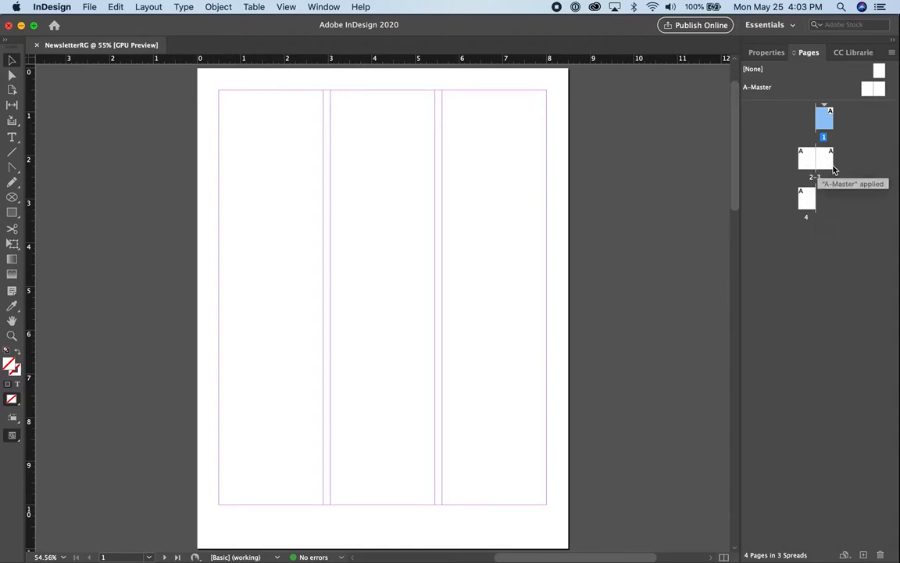
mouse_move(816, 234)
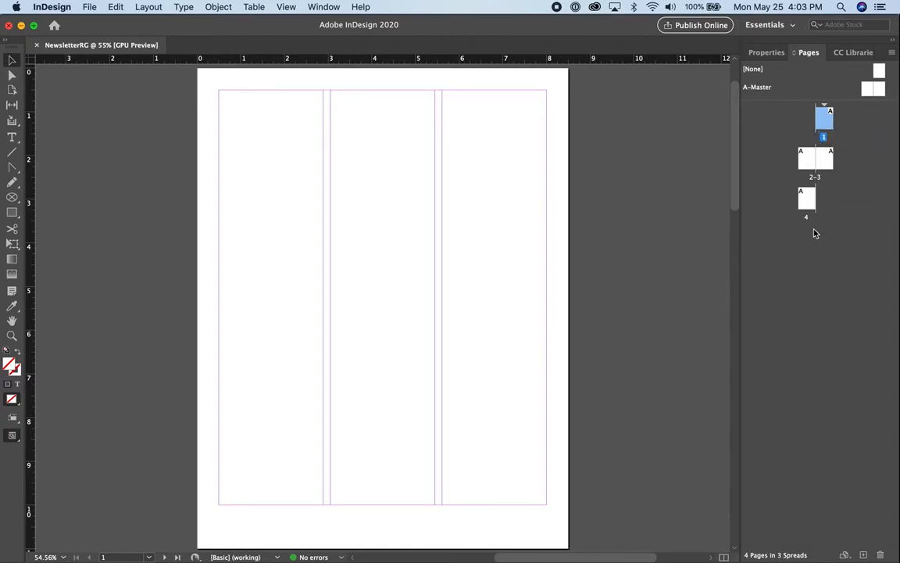
double_click(816, 159)
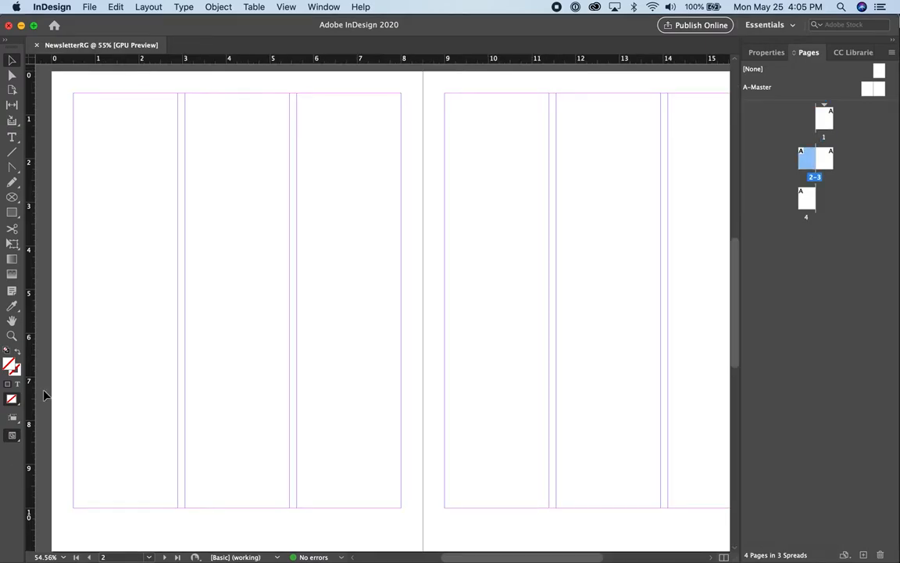
mouse_move(450, 420)
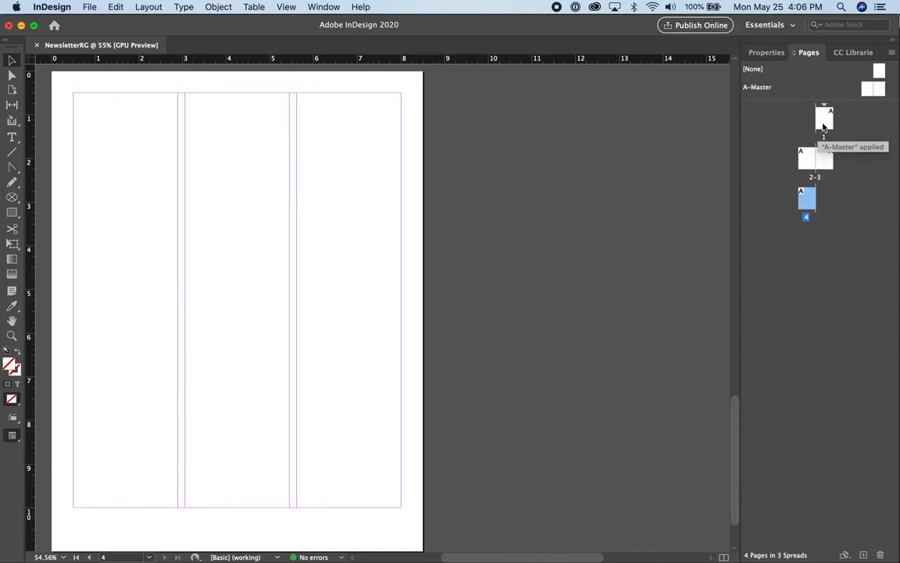
click(826, 122)
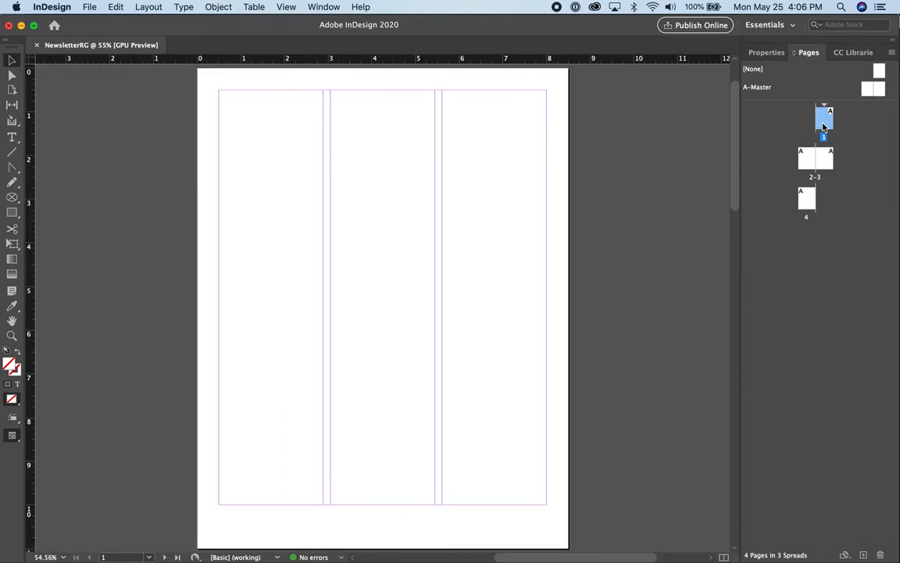
mouse_move(522, 208)
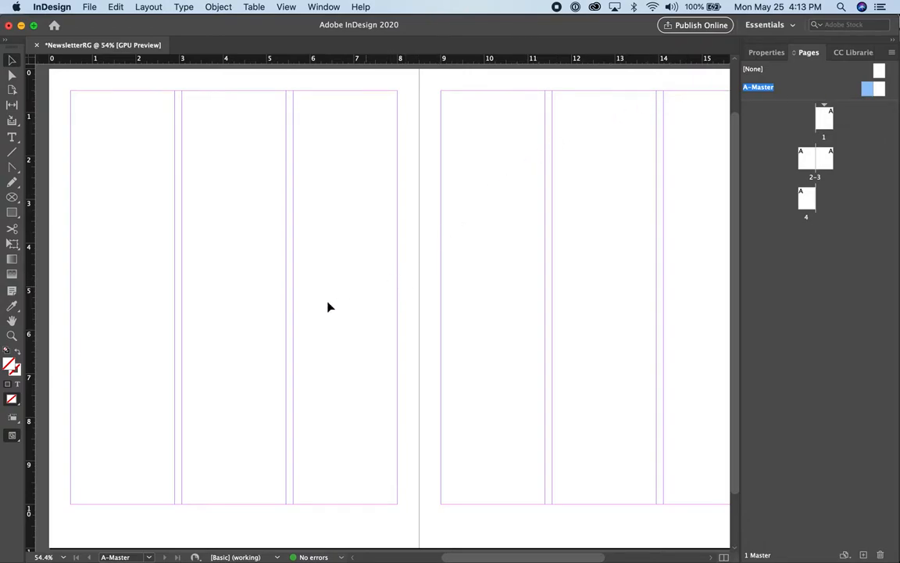
mouse_move(153, 522)
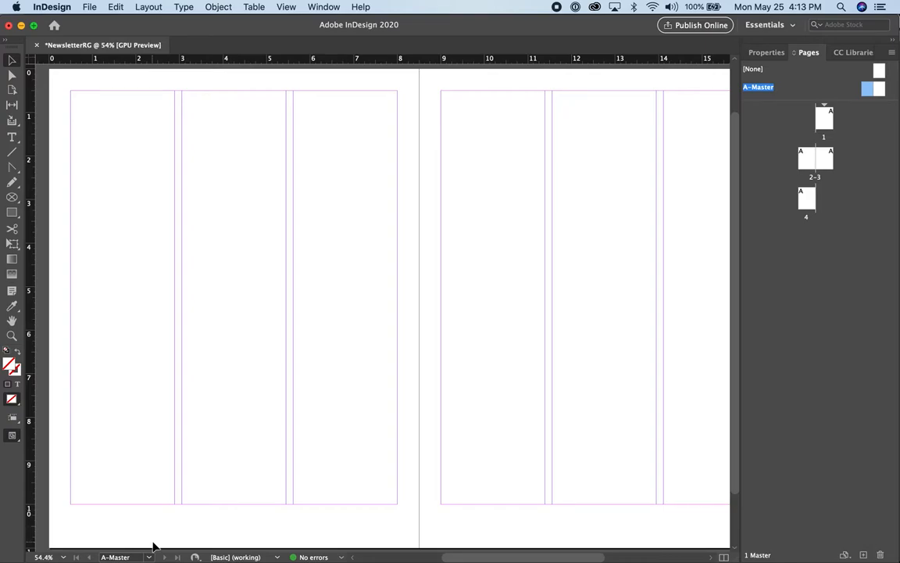
mouse_move(350, 413)
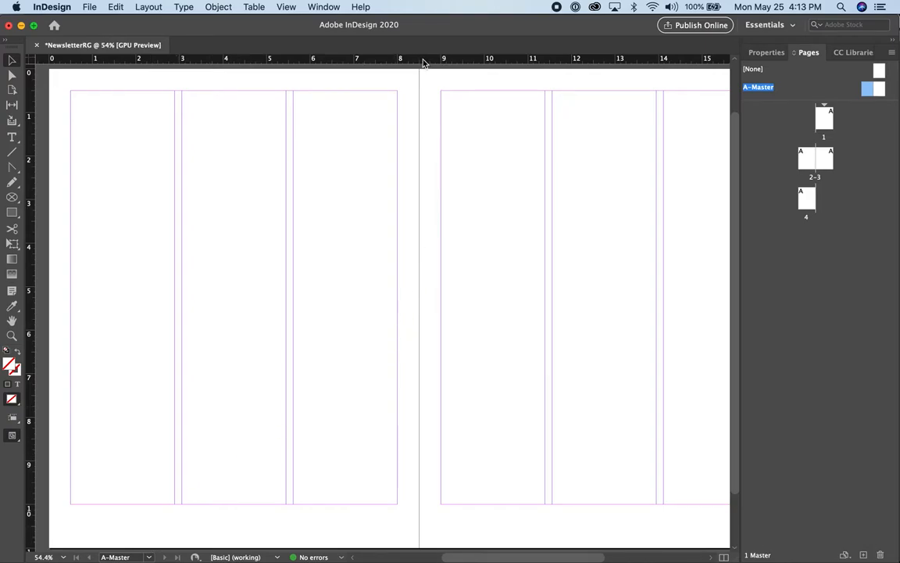
mouse_move(419, 63)
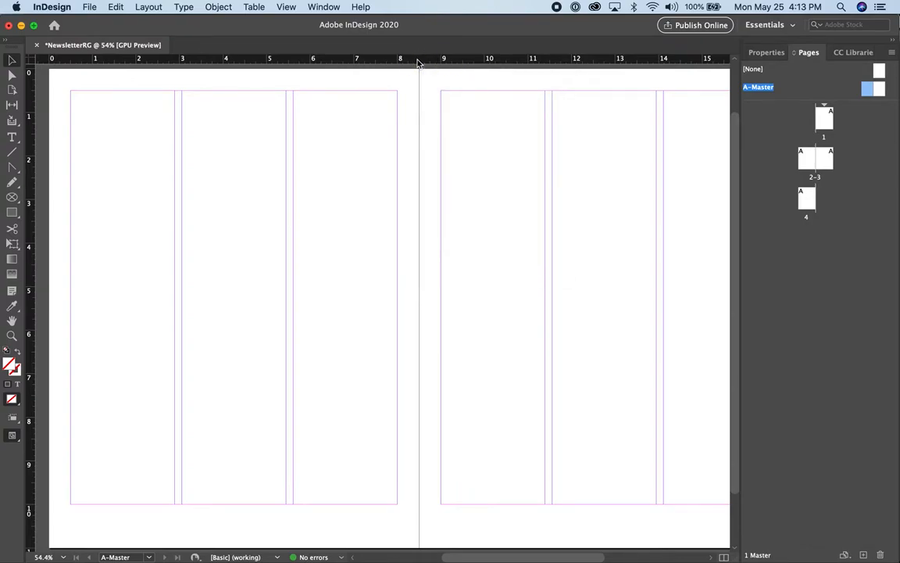
Step: Drag two horizontal guides below the bottom margin on the A-Master to mark the footer
drag(419, 59, 419, 138)
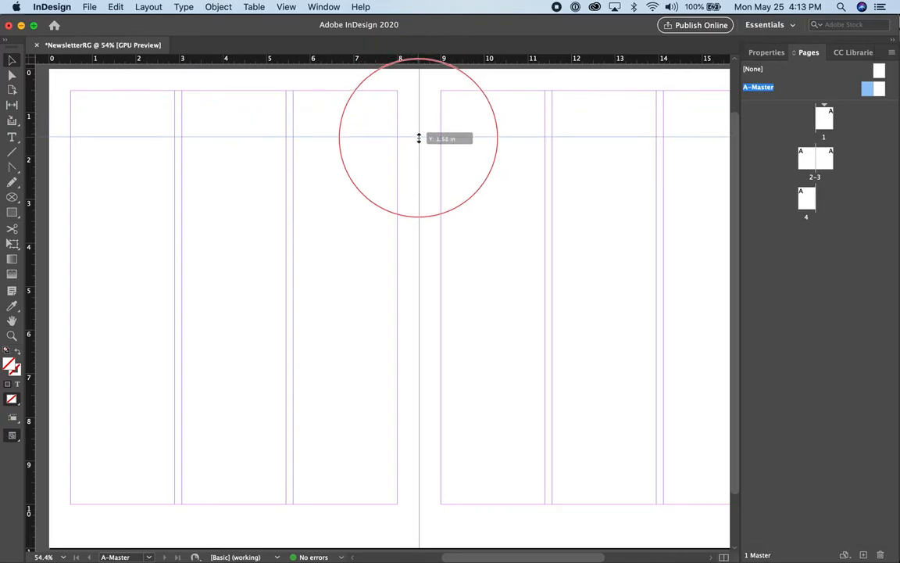
drag(419, 138, 409, 498)
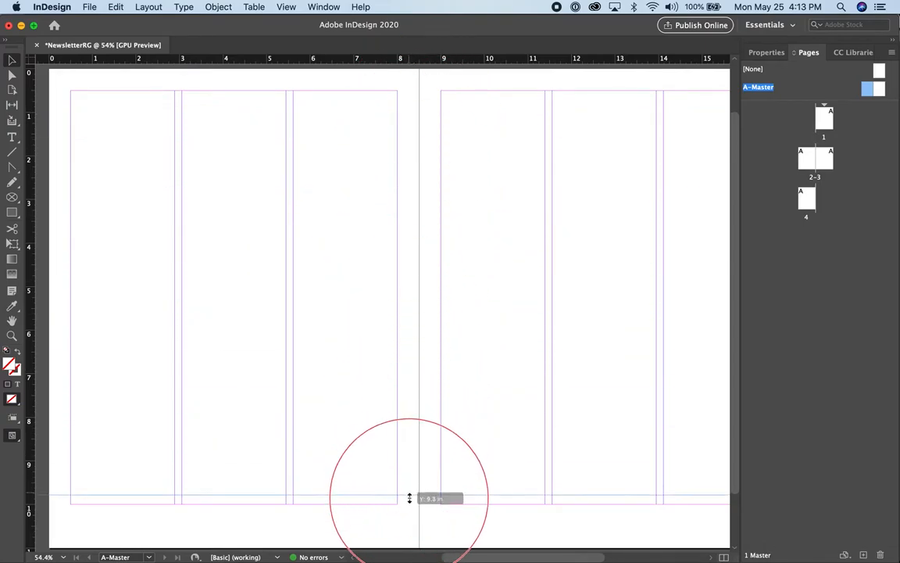
drag(409, 485, 409, 516)
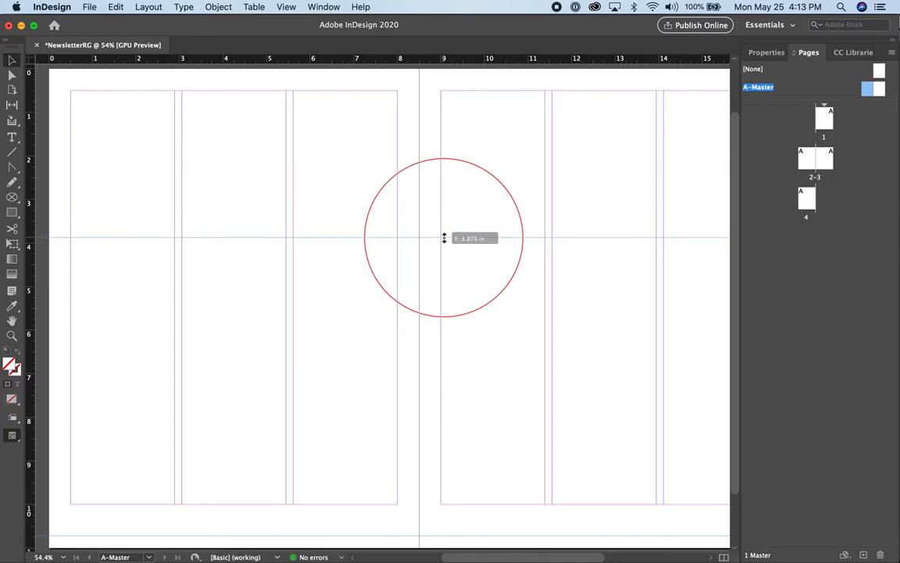
drag(444, 238, 385, 525)
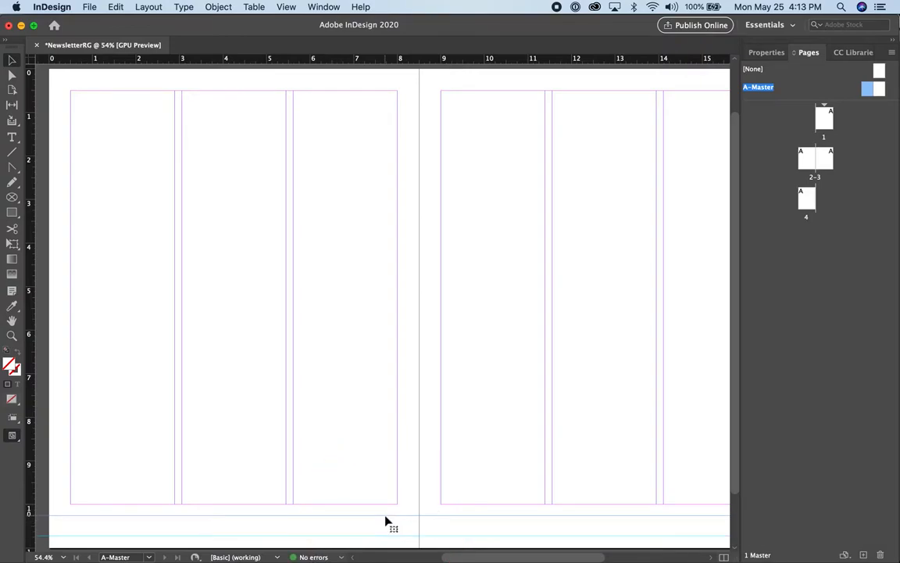
mouse_move(385, 530)
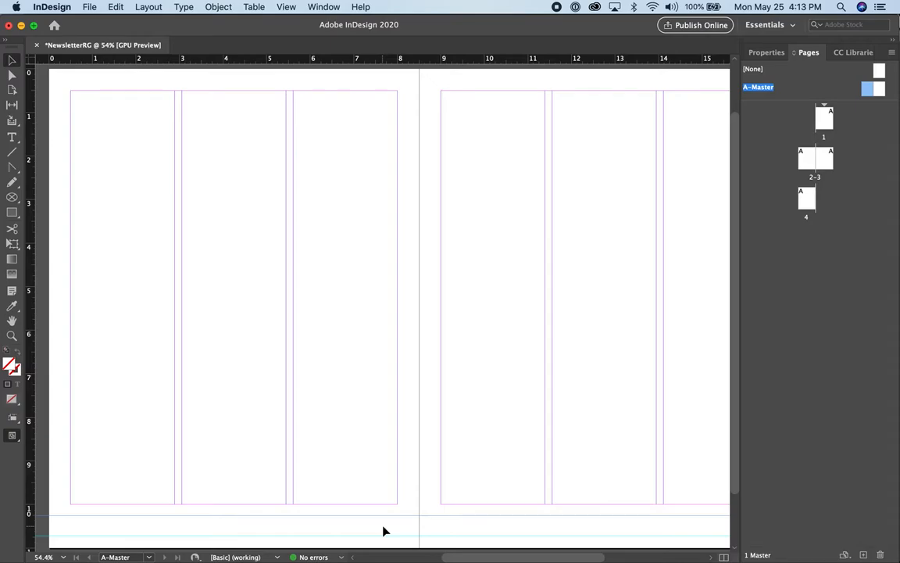
mouse_move(13, 138)
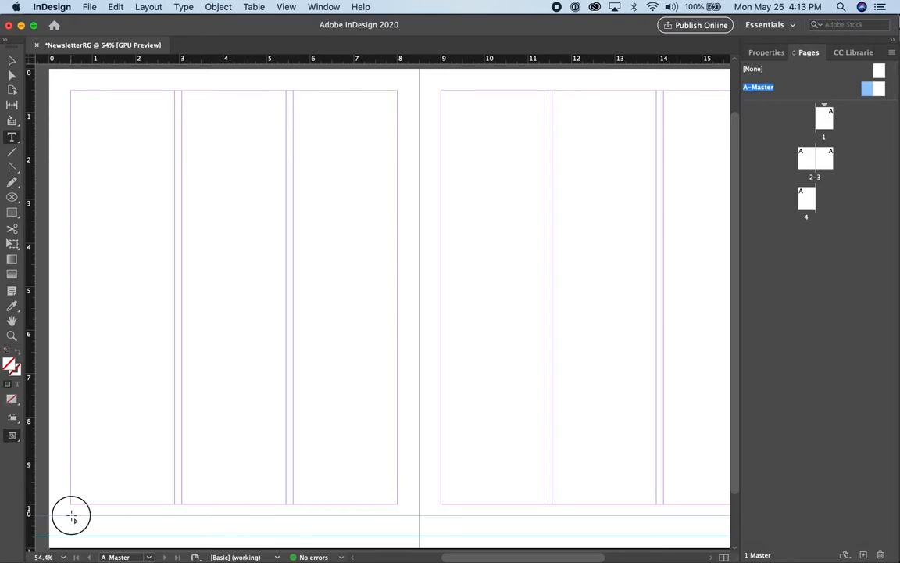
Step: Draw a footer text frame between the guides on the left master page
drag(70, 516, 394, 534)
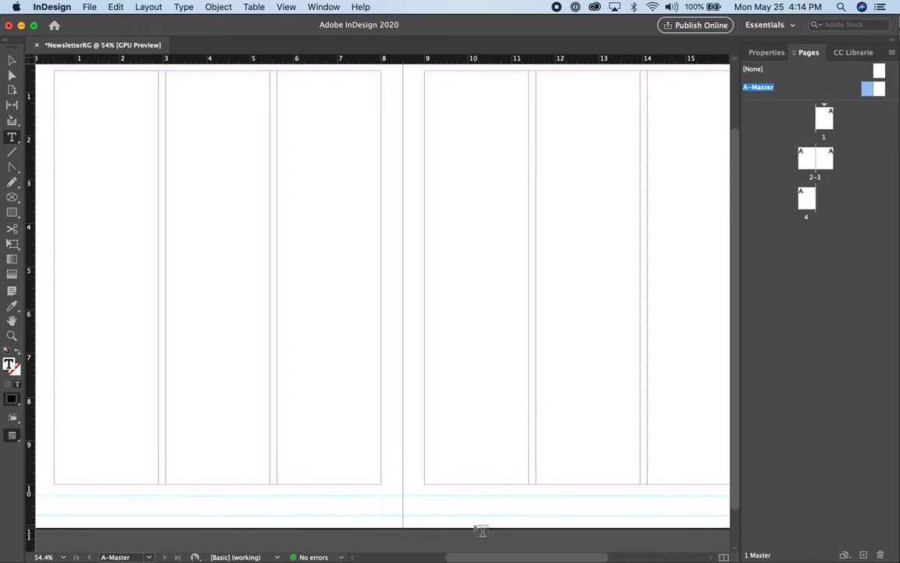
scroll(down, 3)
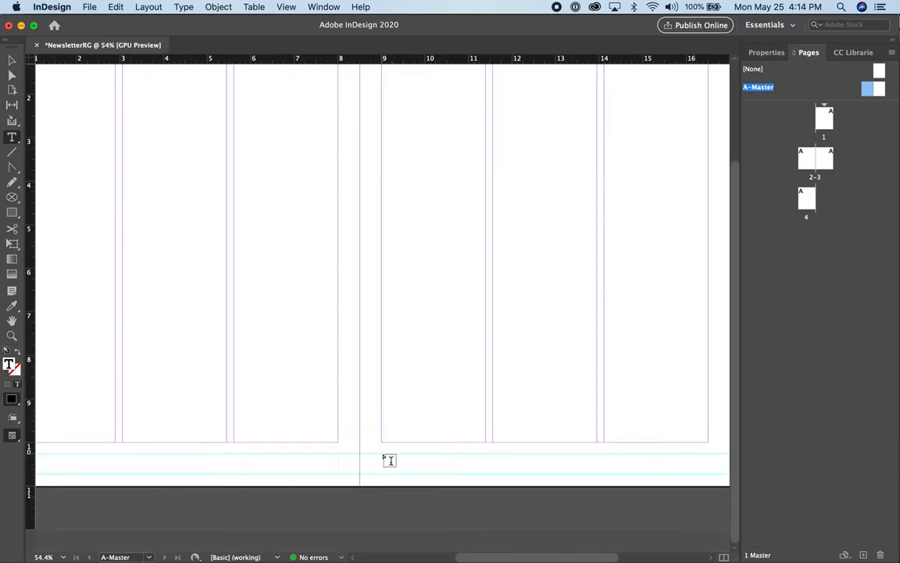
drag(383, 456, 613, 466)
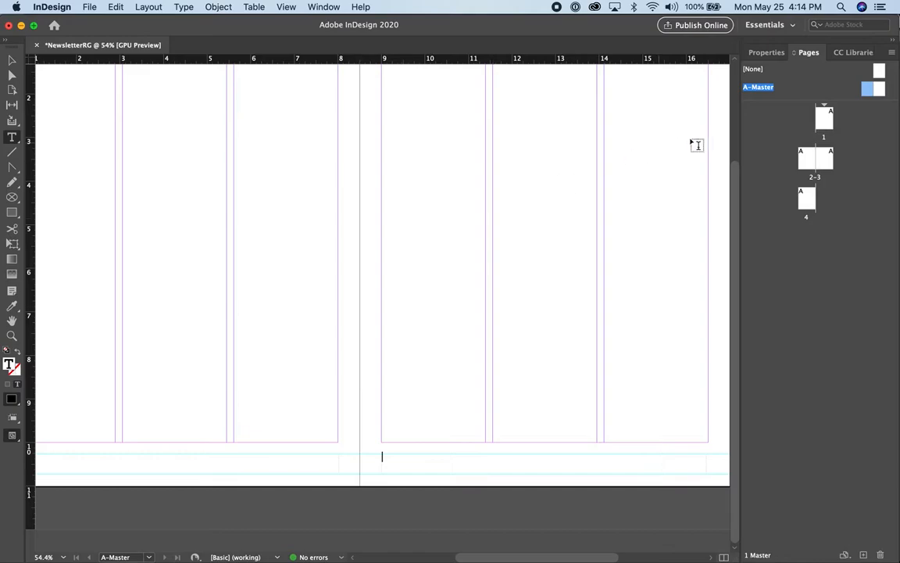
scroll(right, 3)
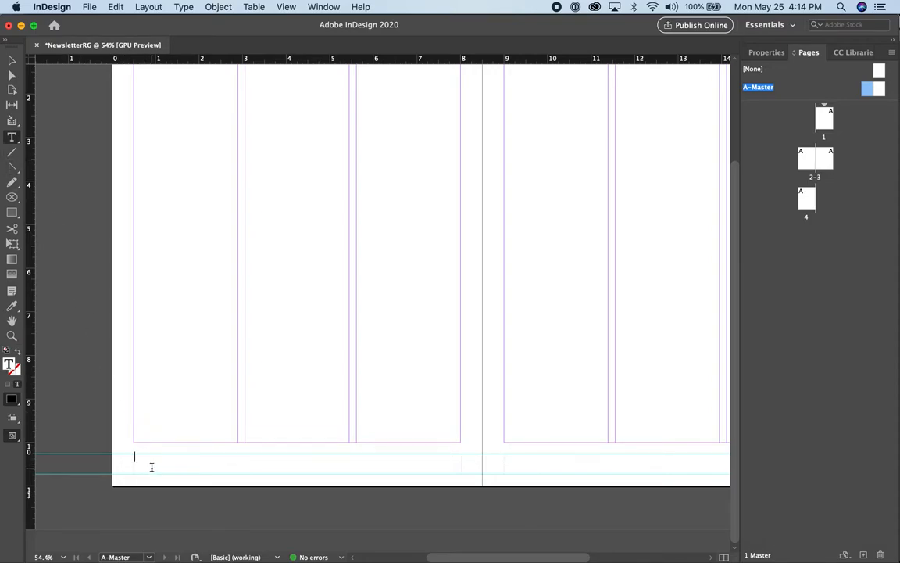
Step: Enter Name of Newsletter in the footer frame and select it
text(Name of Newsletter)
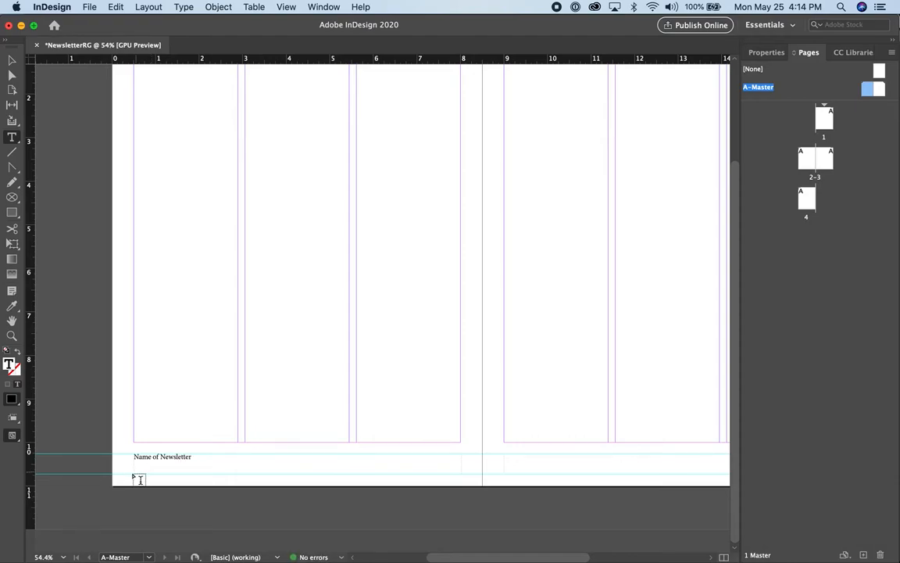
double_click(163, 457)
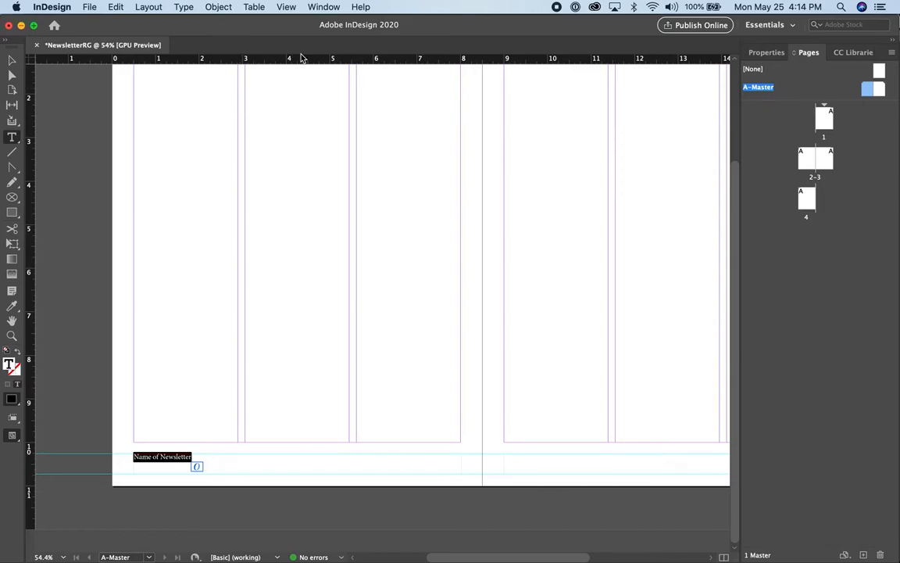
click(324, 6)
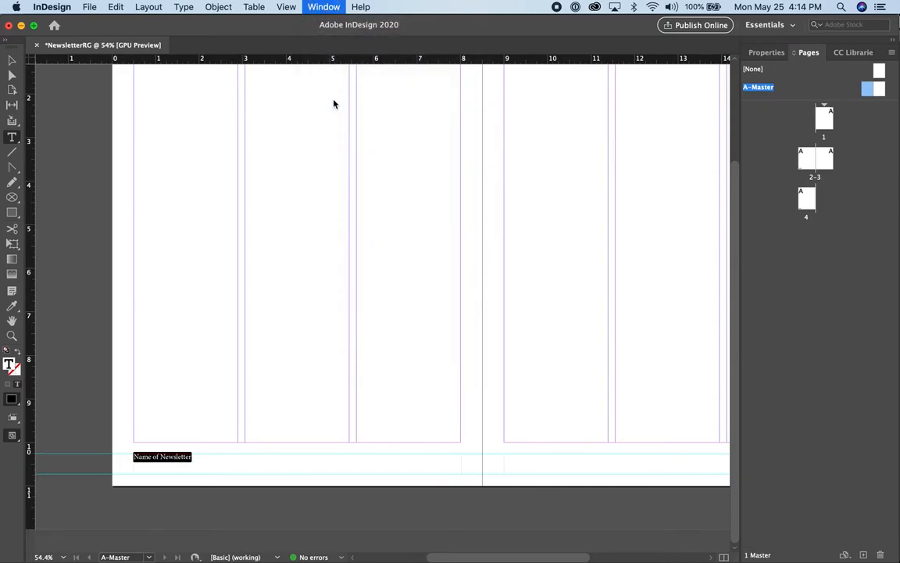
Step: Show the Control panel and set the newsletter name in Palatino Regular
click(12, 137)
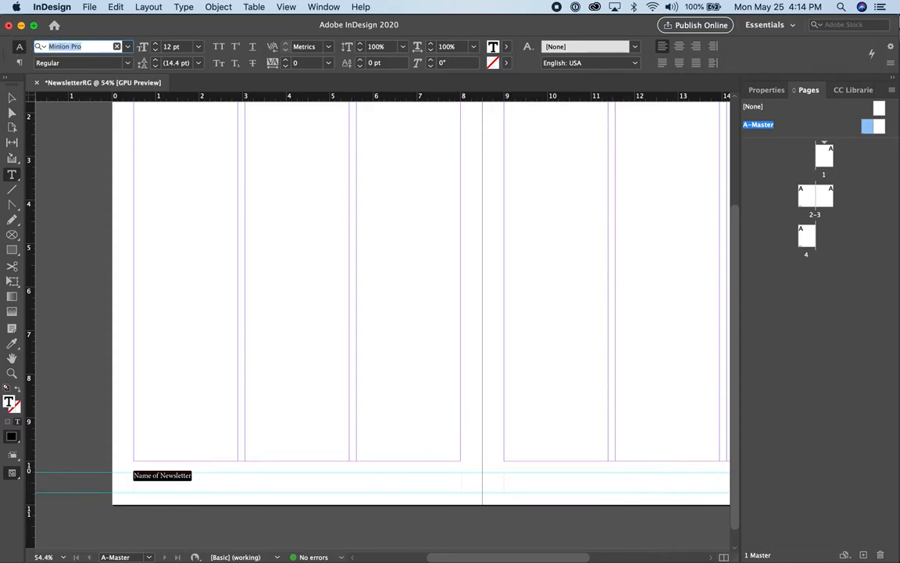
text(Palatino)
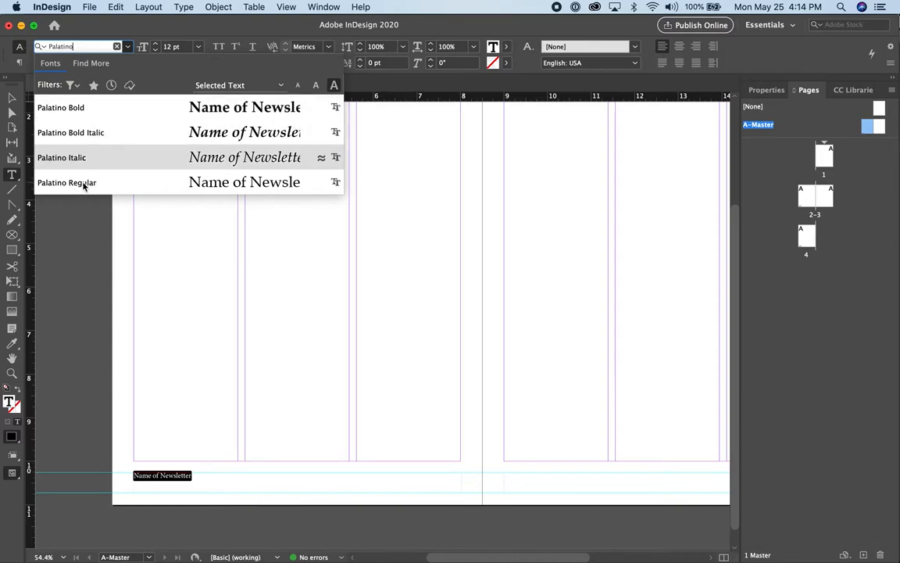
click(65, 181)
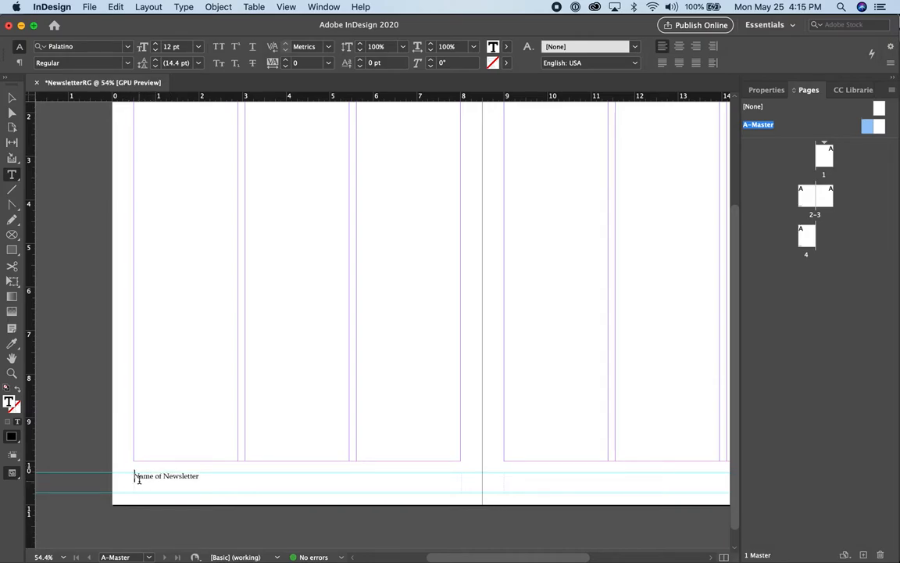
Step: Insert a Current Page Number marker before the newsletter name
click(184, 6)
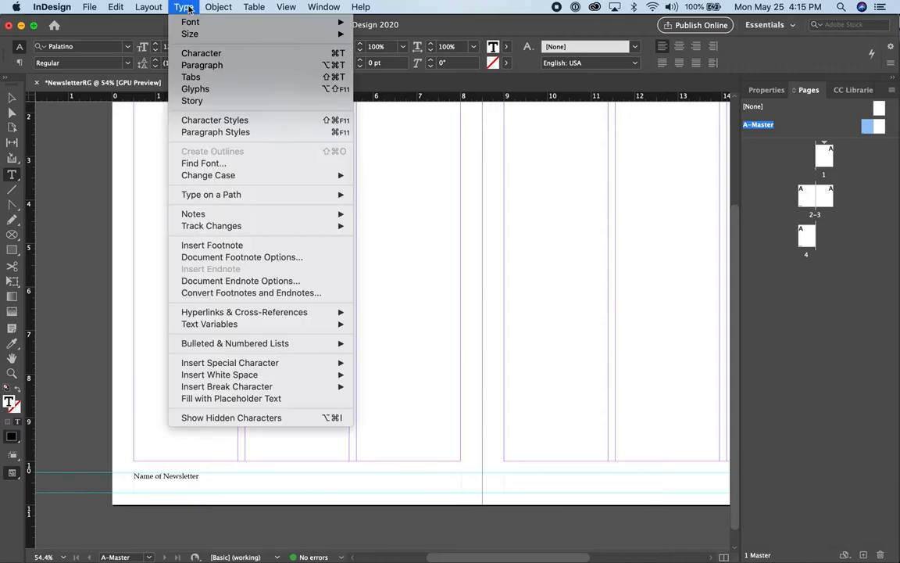
mouse_move(230, 362)
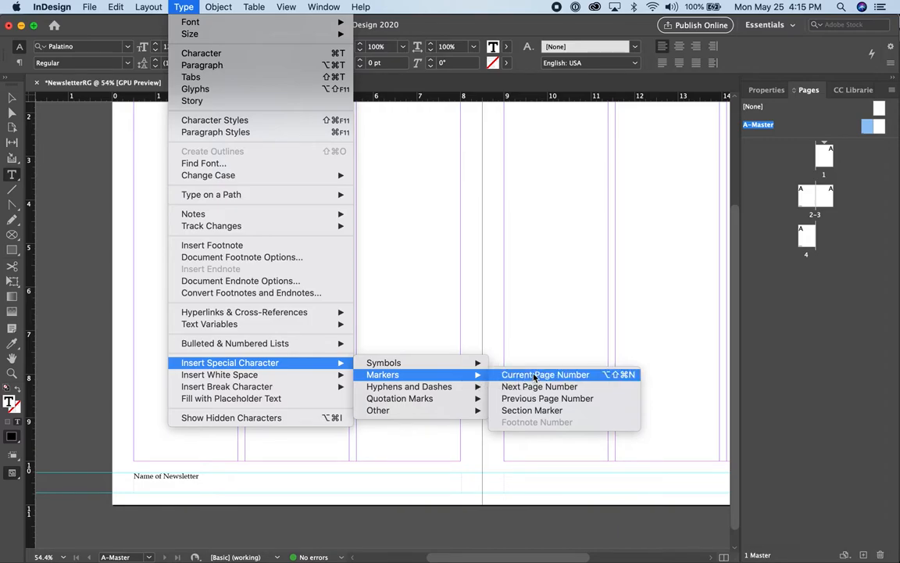
click(544, 375)
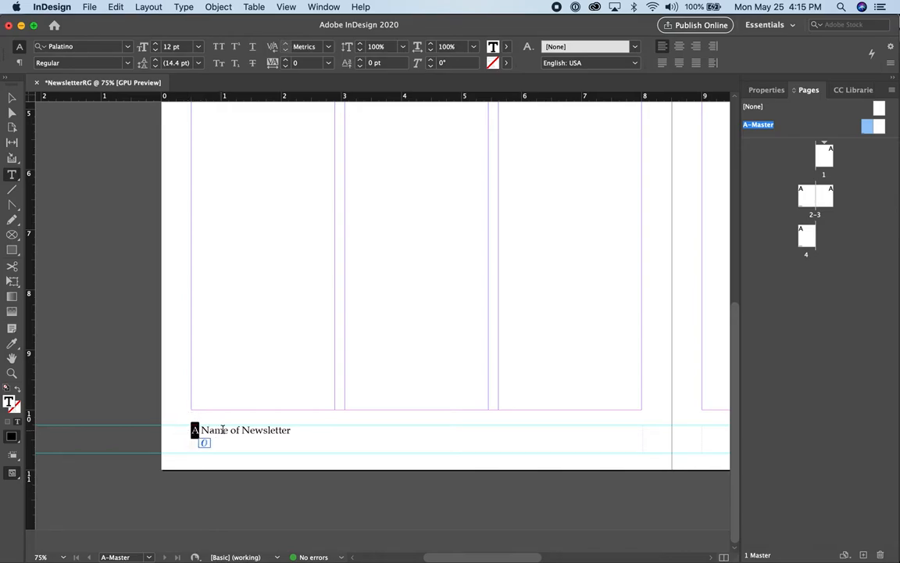
mouse_move(178, 285)
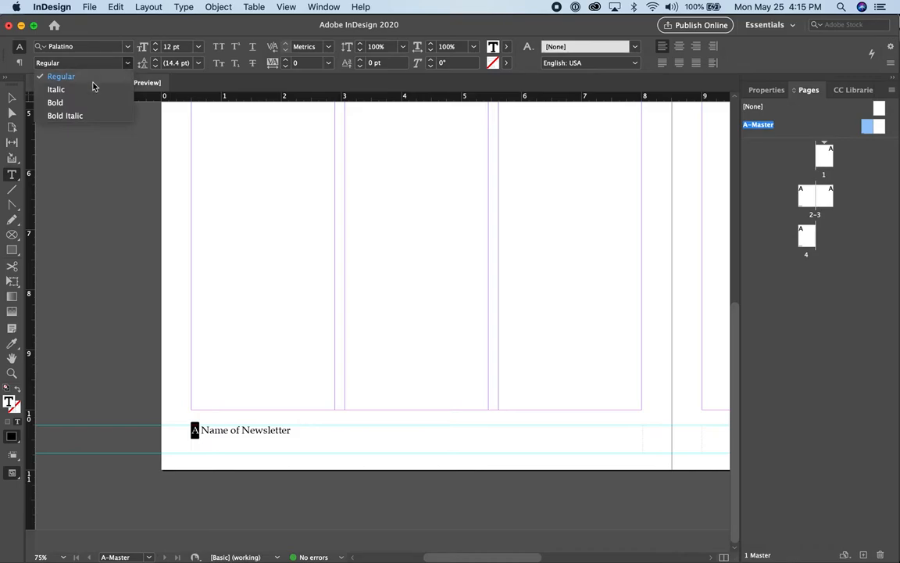
Step: Set the page-number marker in Arial Black, leaving the name in Palatino
click(55, 103)
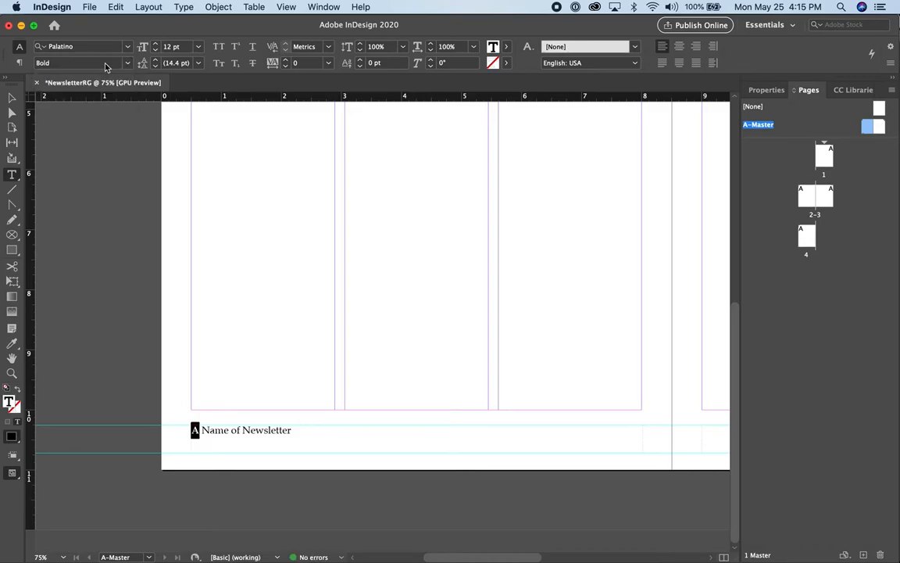
click(81, 47)
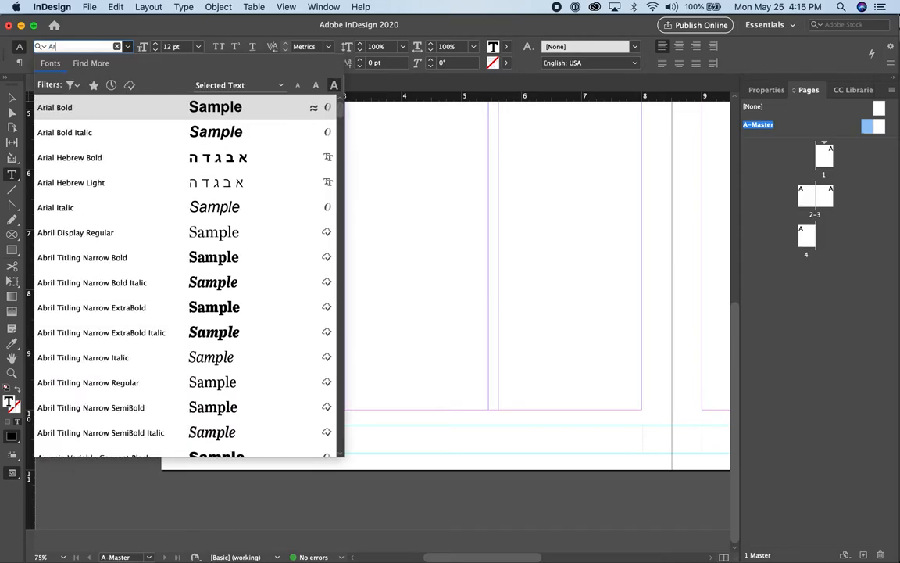
text(Arial B)
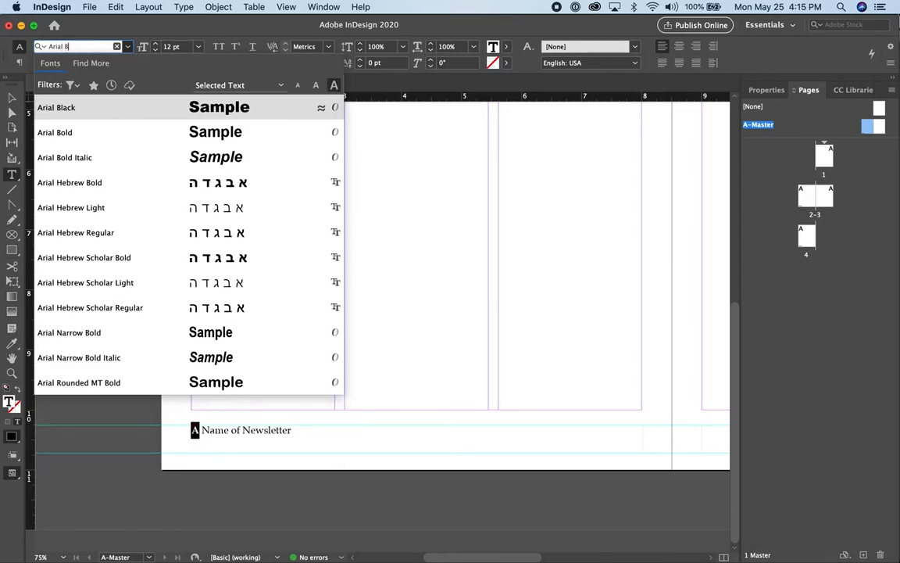
click(56, 107)
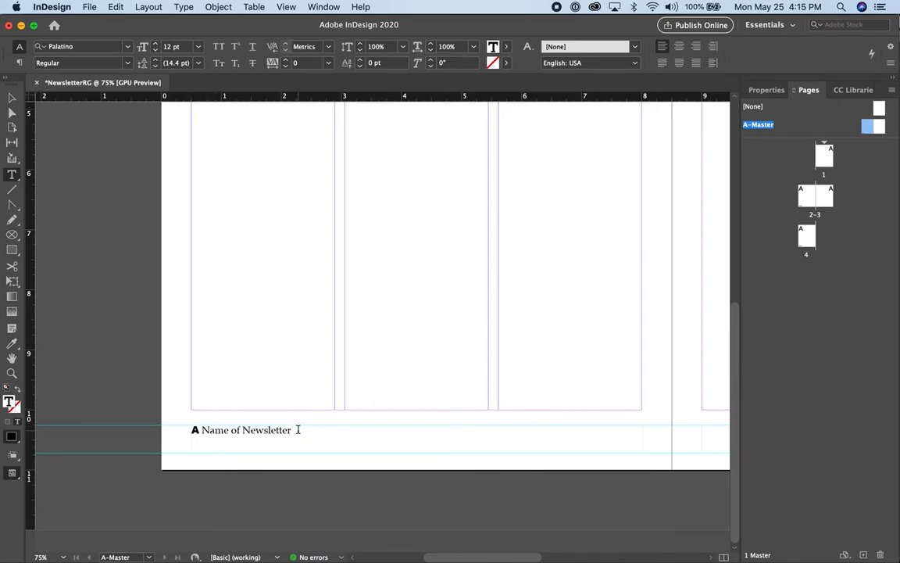
click(291, 430)
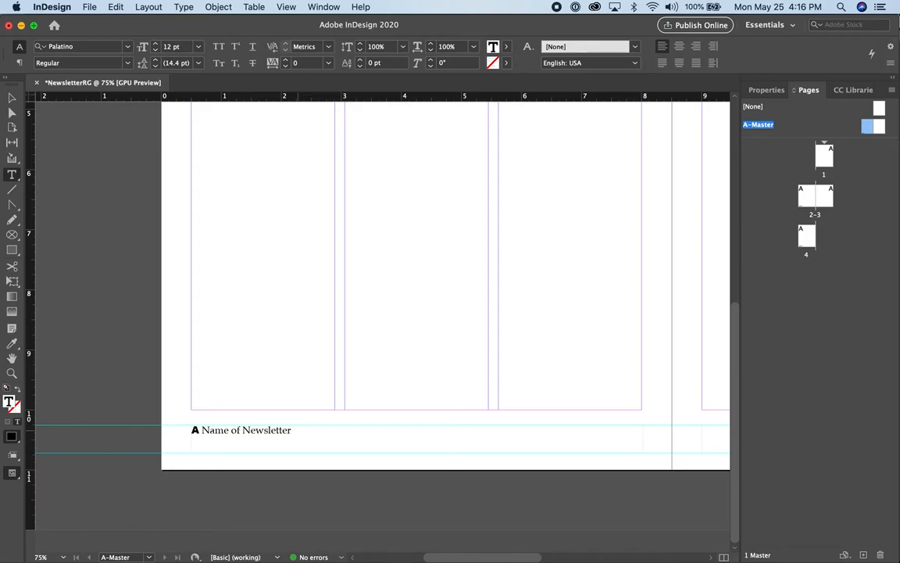
Step: Add January 2020 after the newsletter name and make the date italic
click(294, 429)
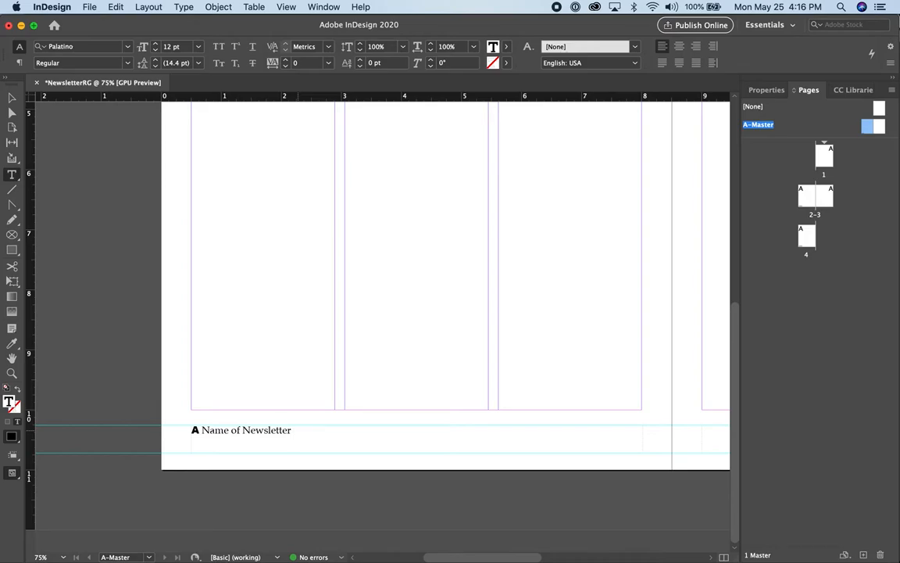
text(Januar)
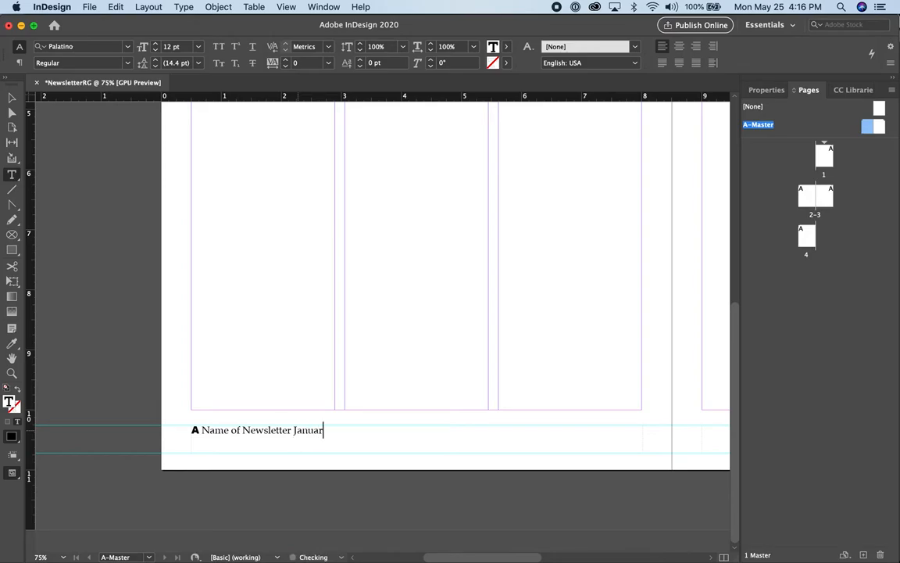
text(y 2020)
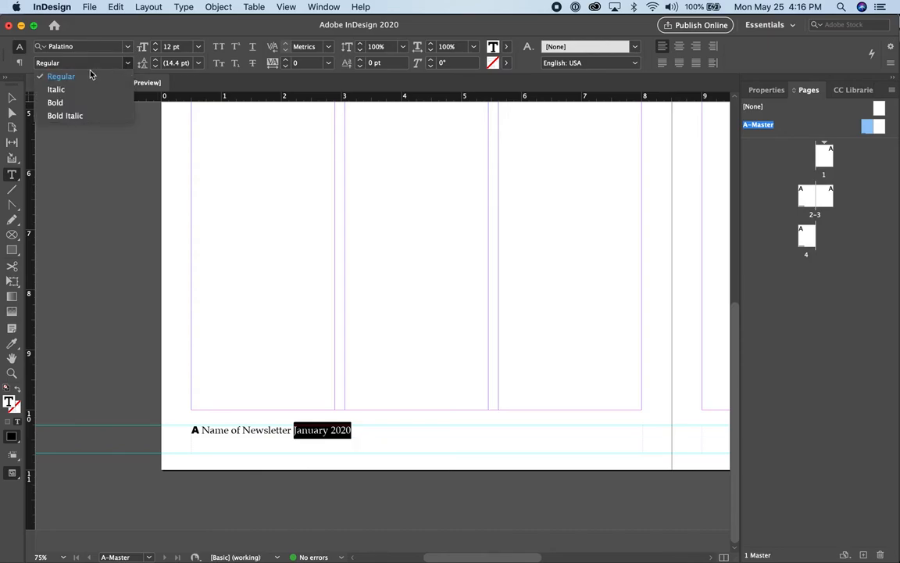
click(56, 89)
text(| )
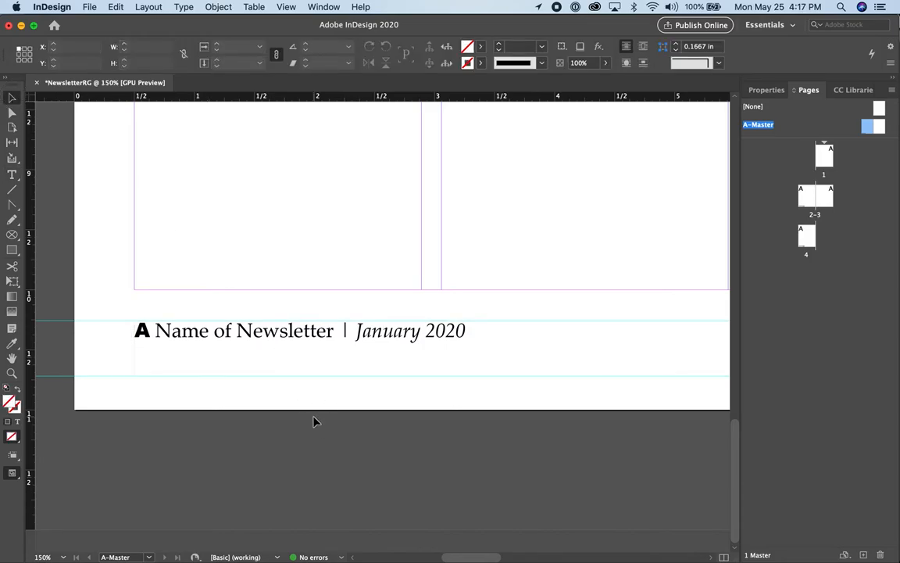
click(481, 340)
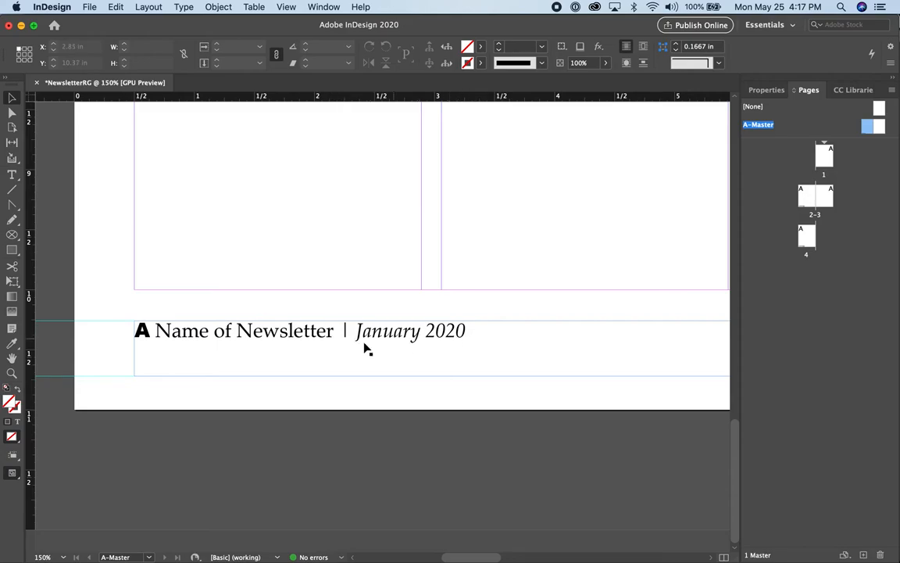
mouse_move(222, 347)
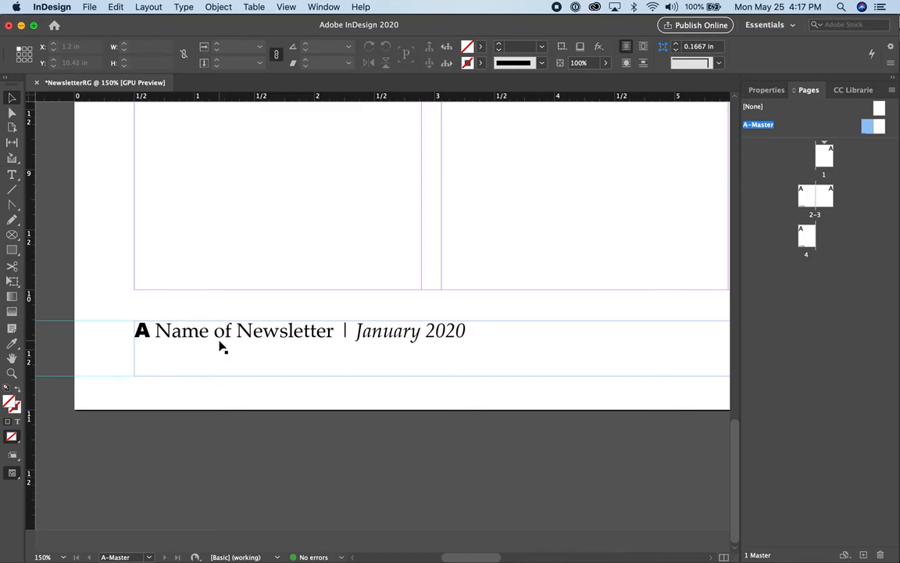
click(148, 331)
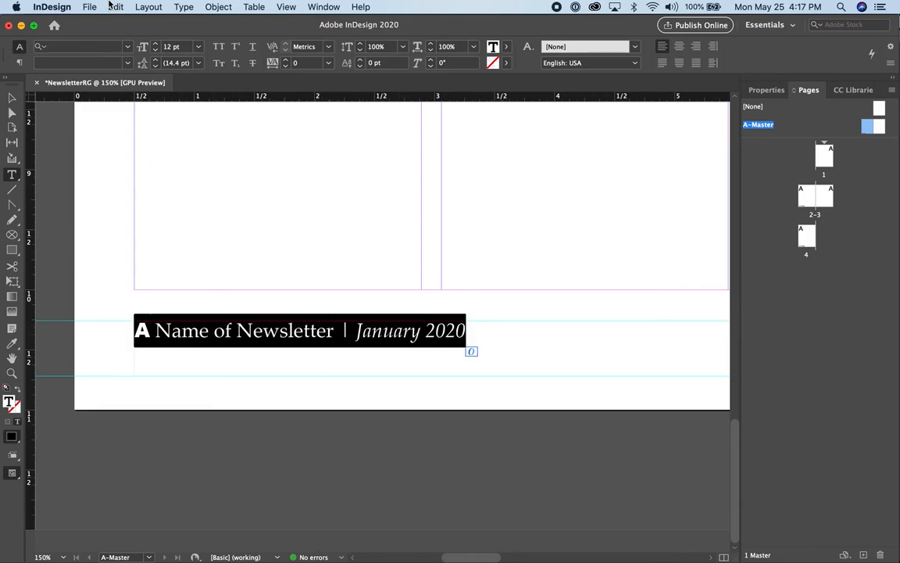
Step: Paste a footer frame on the right master page reordered as January 2020 | Name of Newsletter, marker last
click(116, 6)
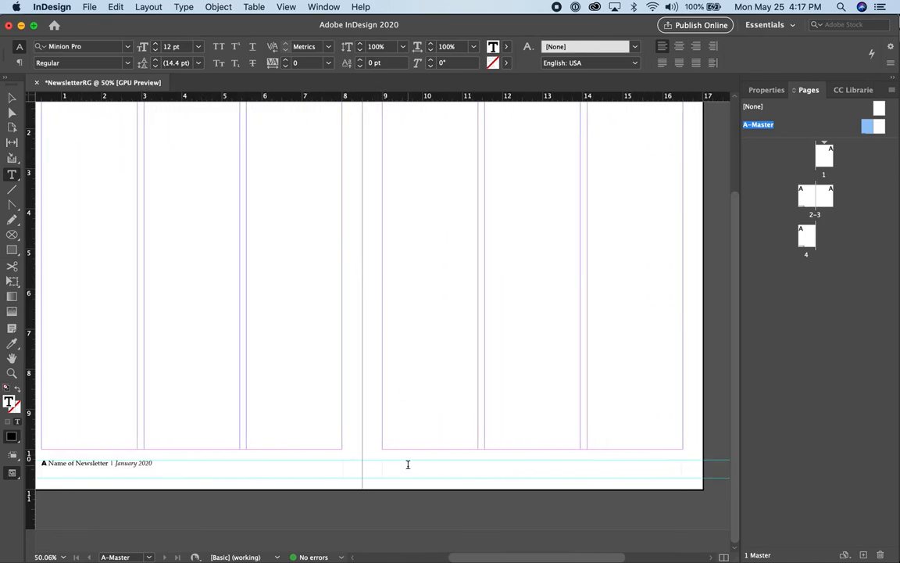
click(116, 6)
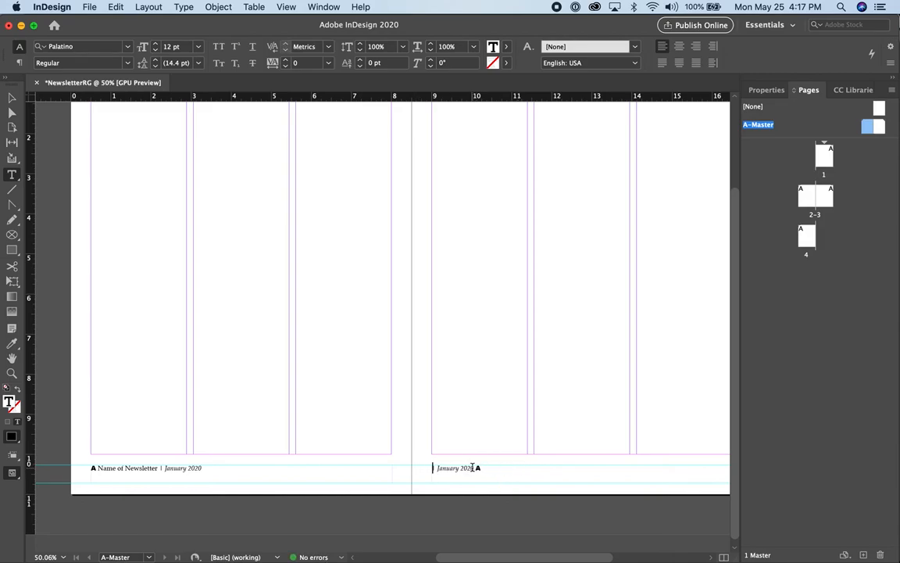
text(Name of Newsletter)
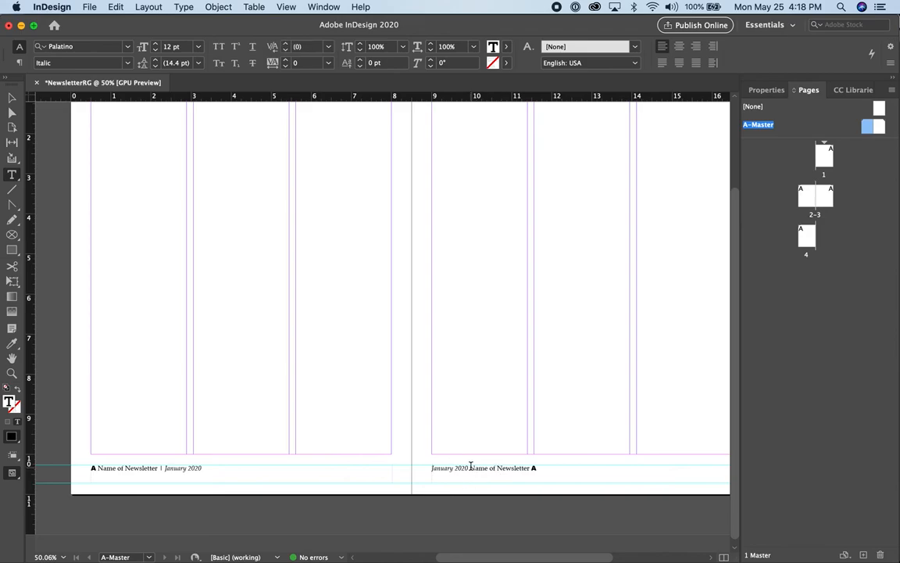
click(81, 63)
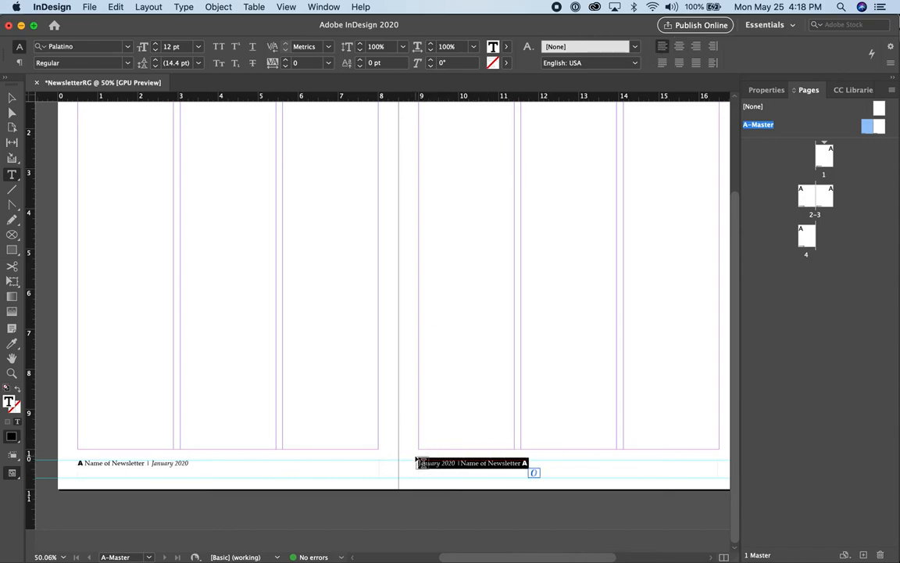
Step: Align the right master footer flush right, then go to page 1 showing its mirrored footer
click(696, 47)
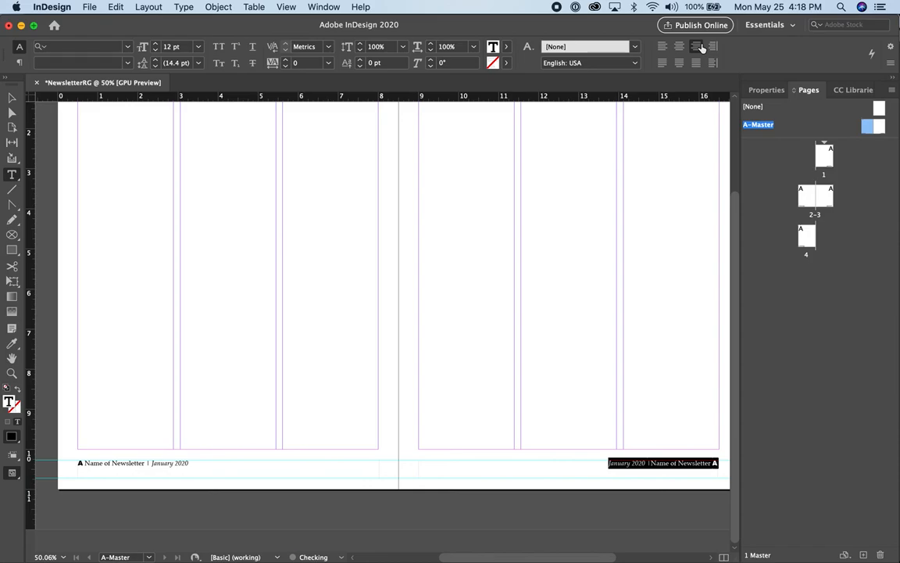
click(12, 100)
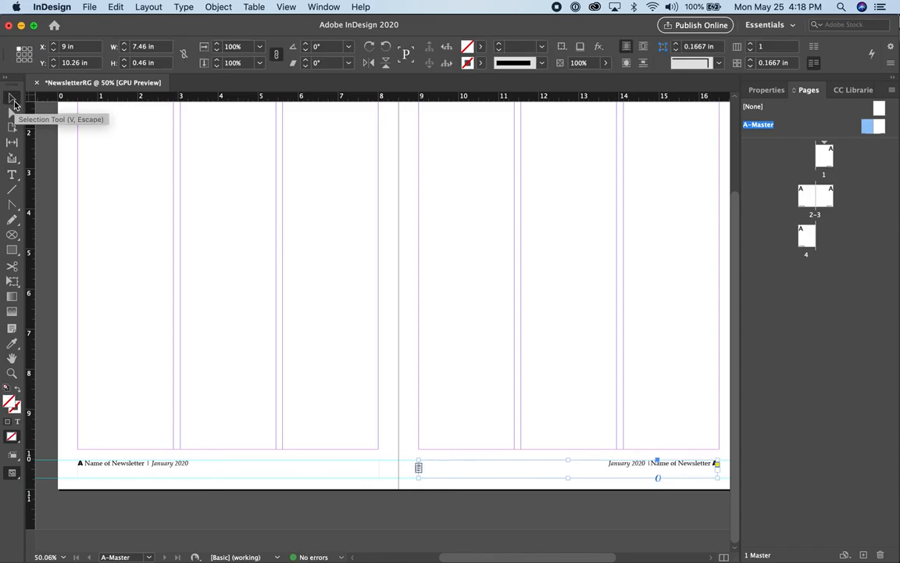
scroll(down, 3)
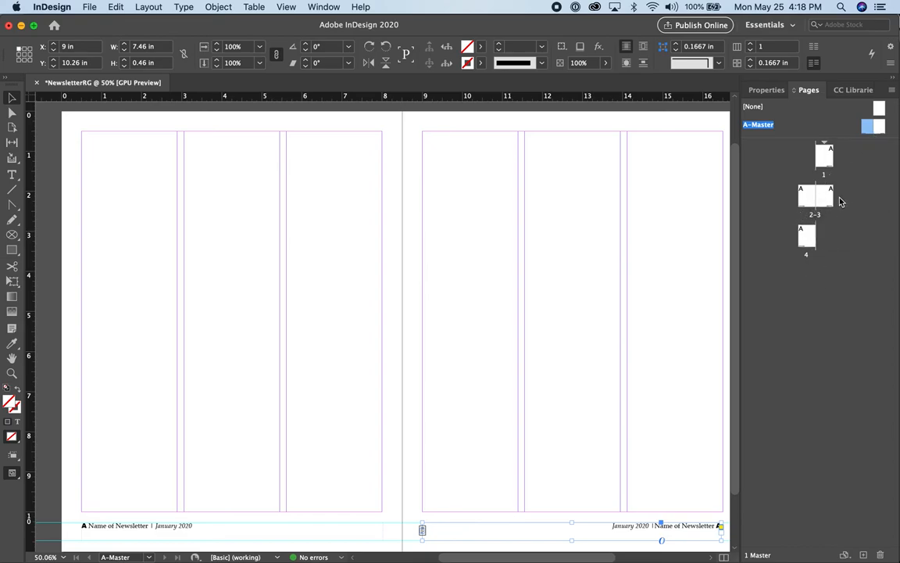
mouse_move(826, 159)
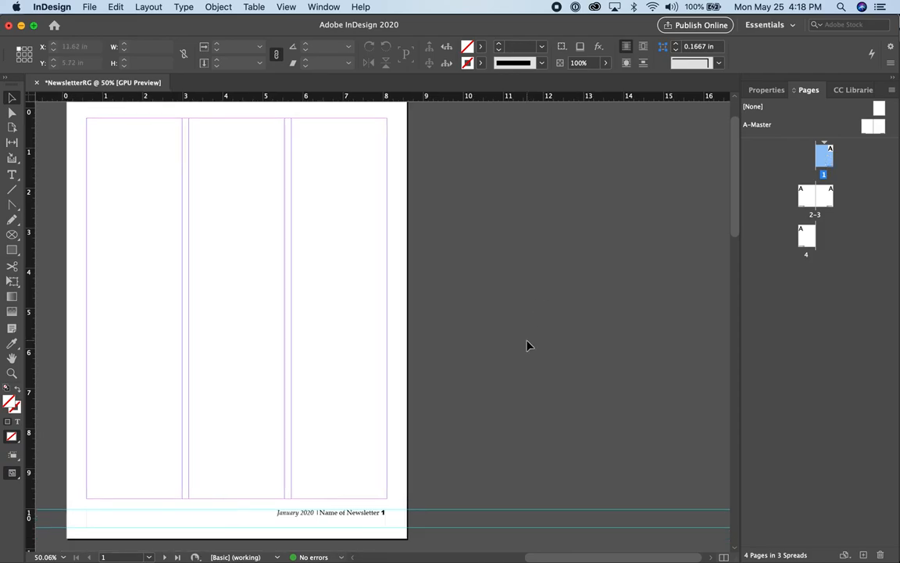
scroll(down, 3)
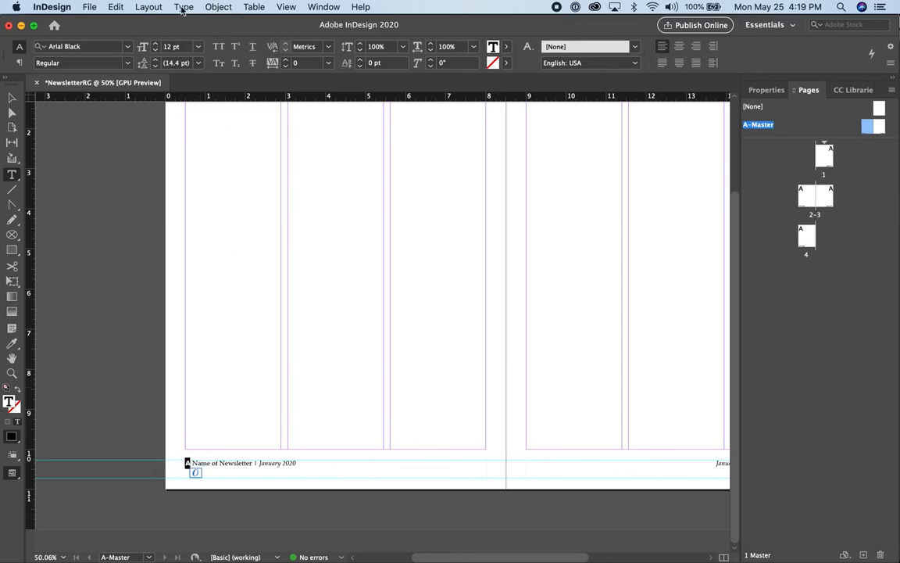
Step: Insert a Current Page Number marker before Name of Newsletter in the left master footer
click(185, 6)
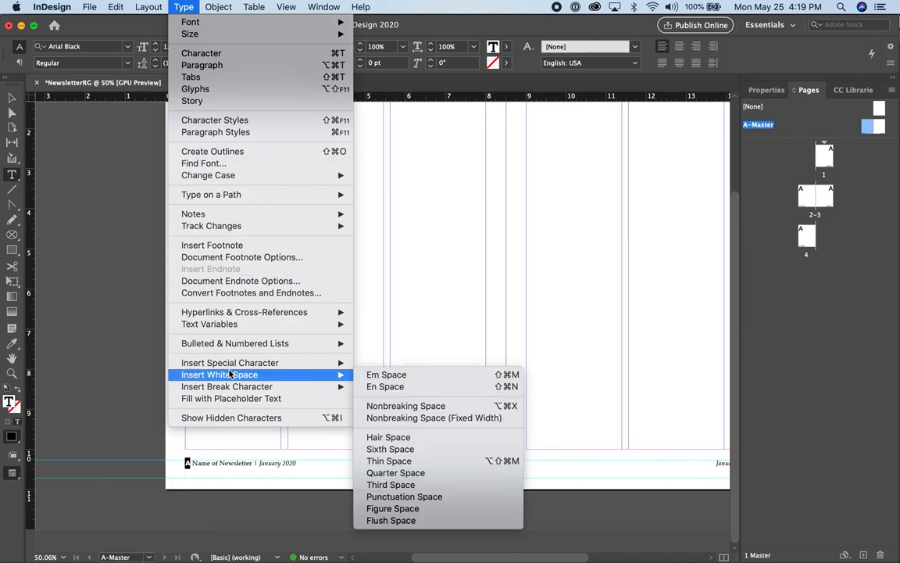
mouse_move(230, 362)
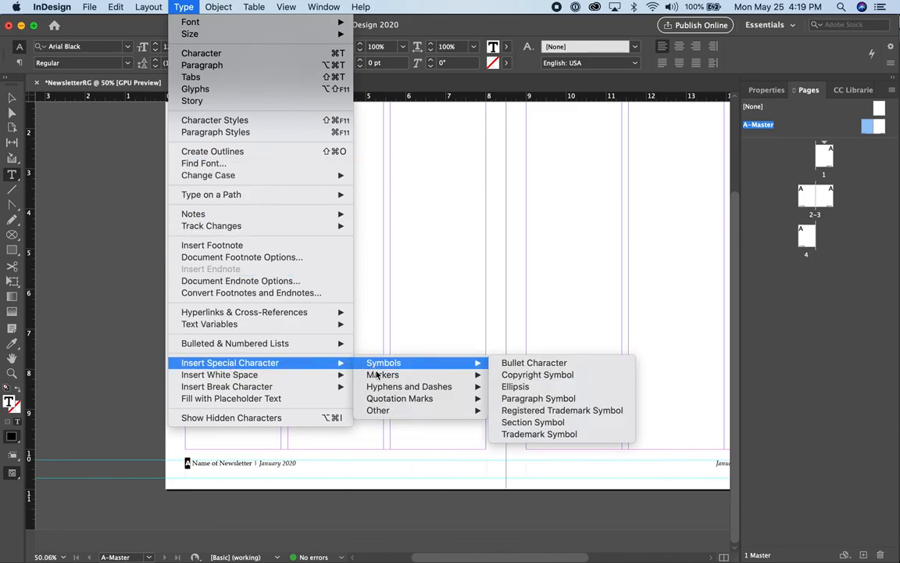
mouse_move(383, 375)
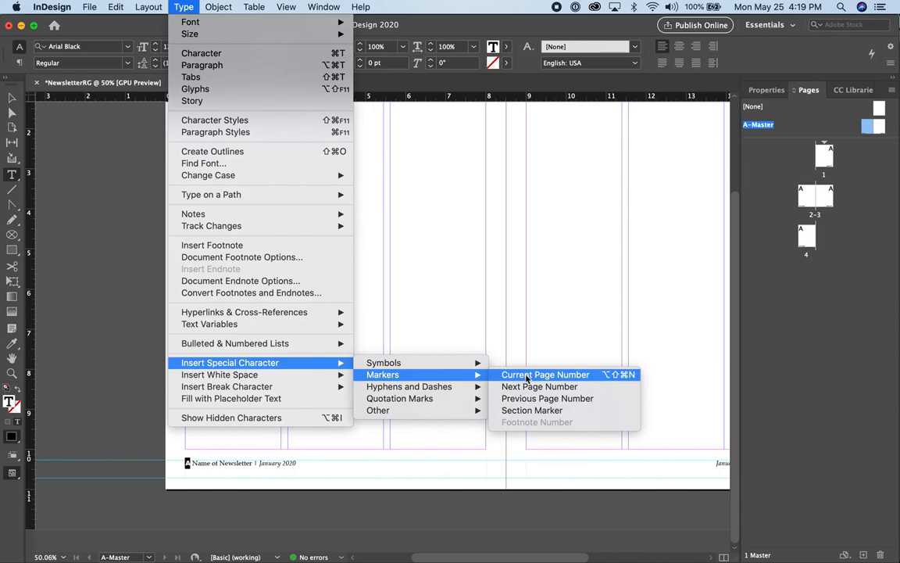
click(544, 375)
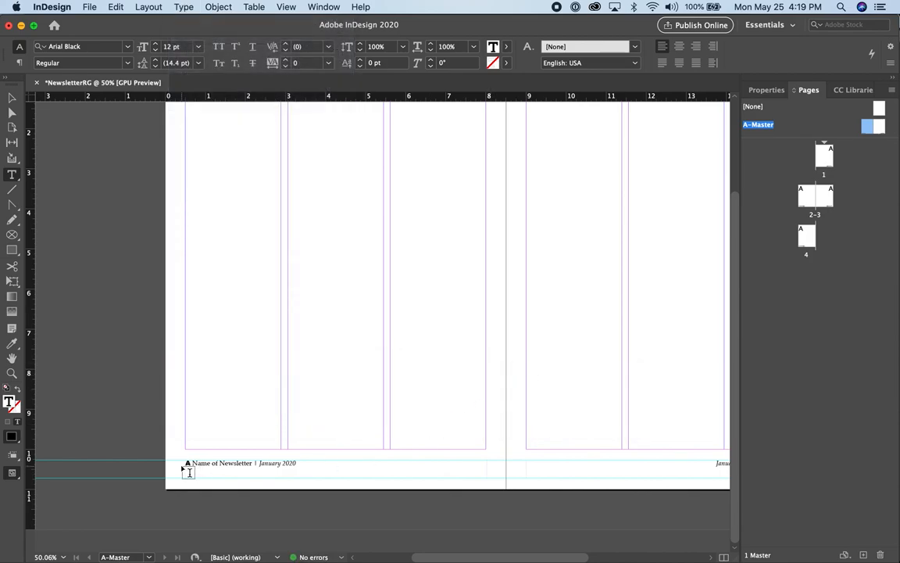